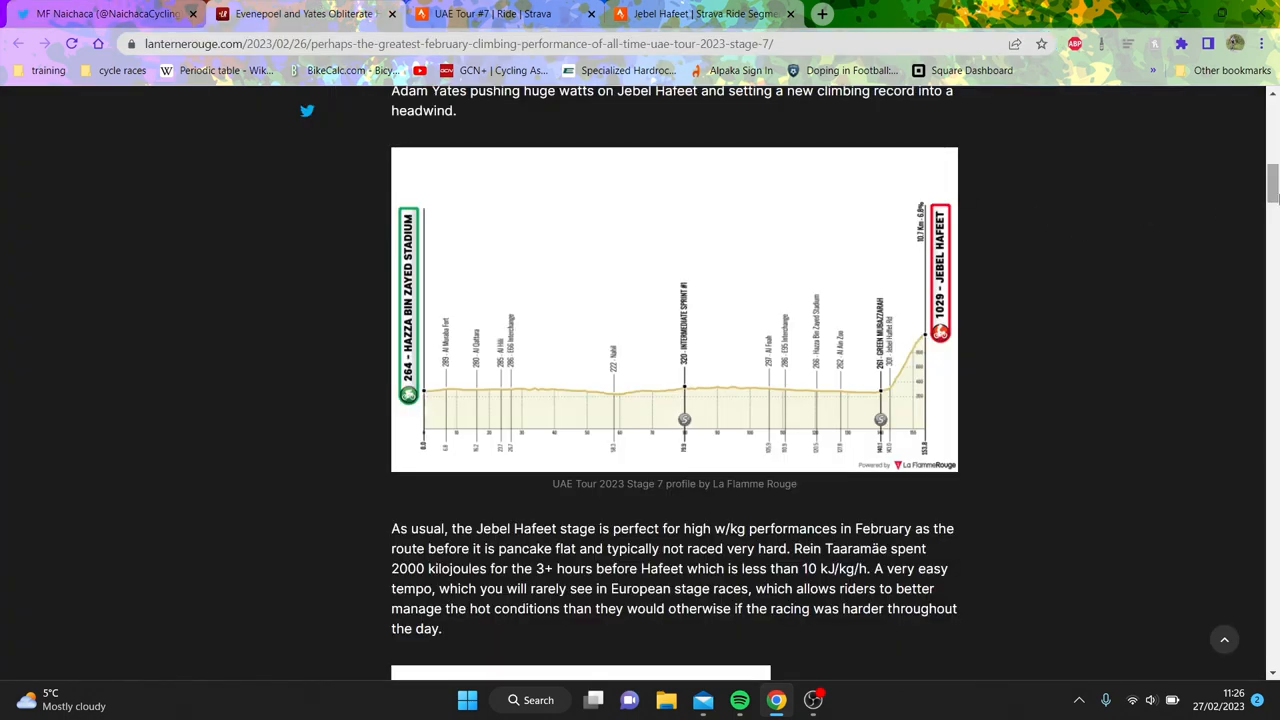
Step: Scroll down the stage 7 article past the profile, wind map and results to the Jebel Hafeet table
scroll("up", 3)
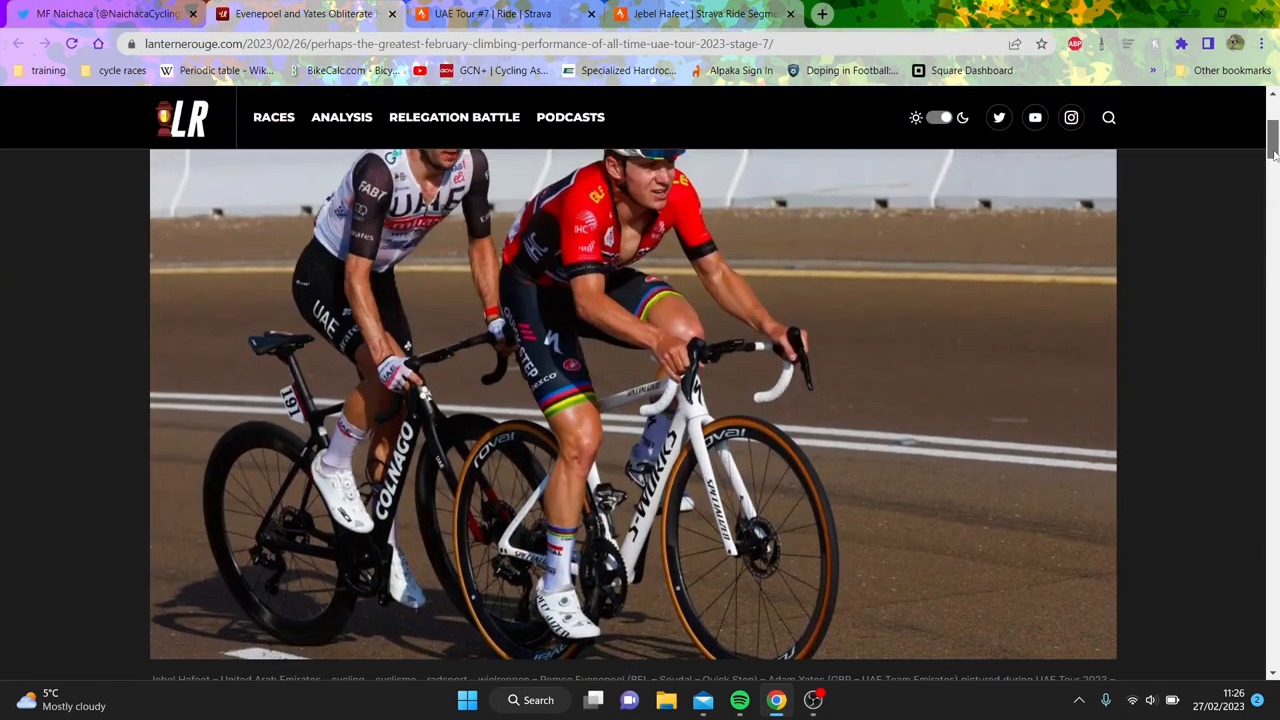
scroll("down", 3)
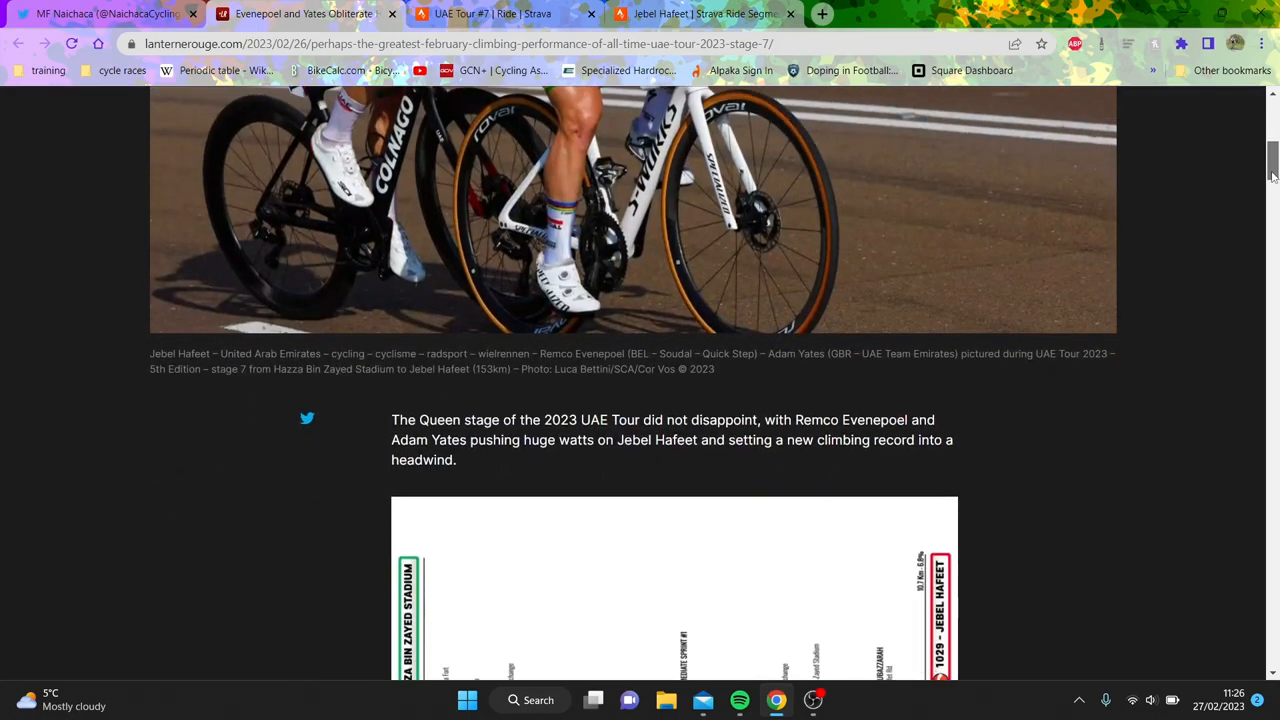
scroll("down", 3)
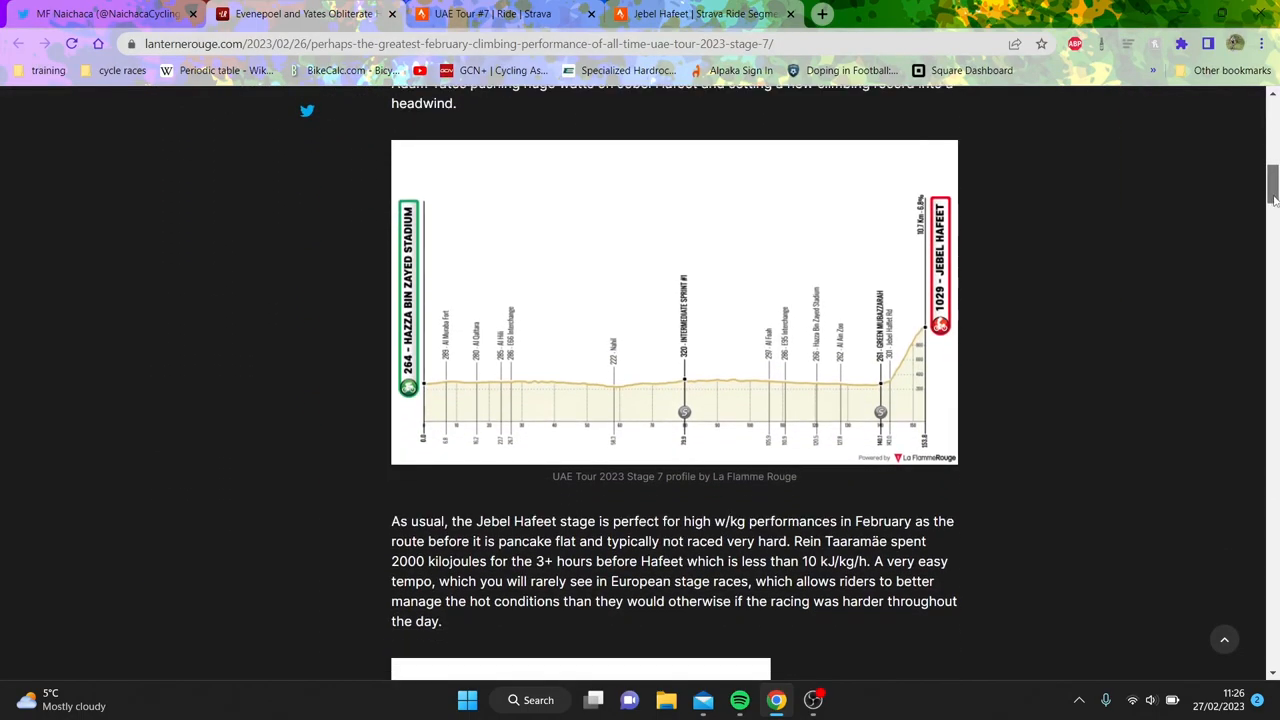
scroll("down", 3)
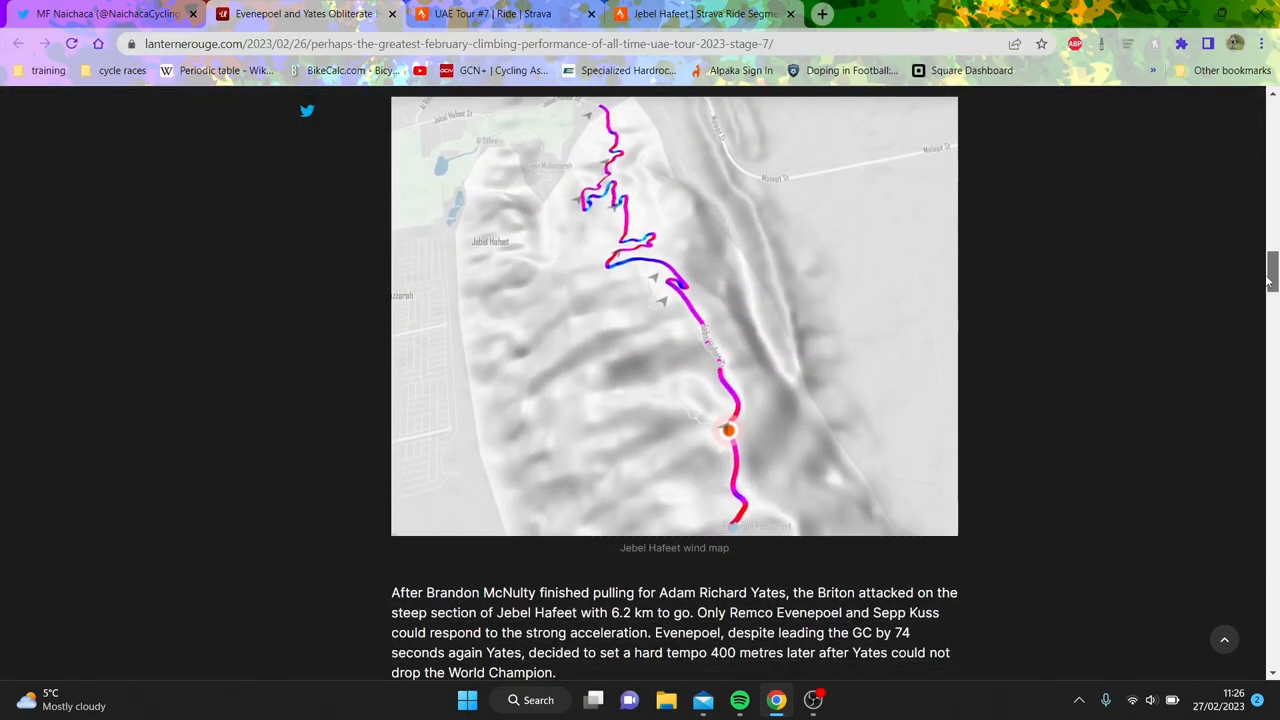
scroll("down", 3)
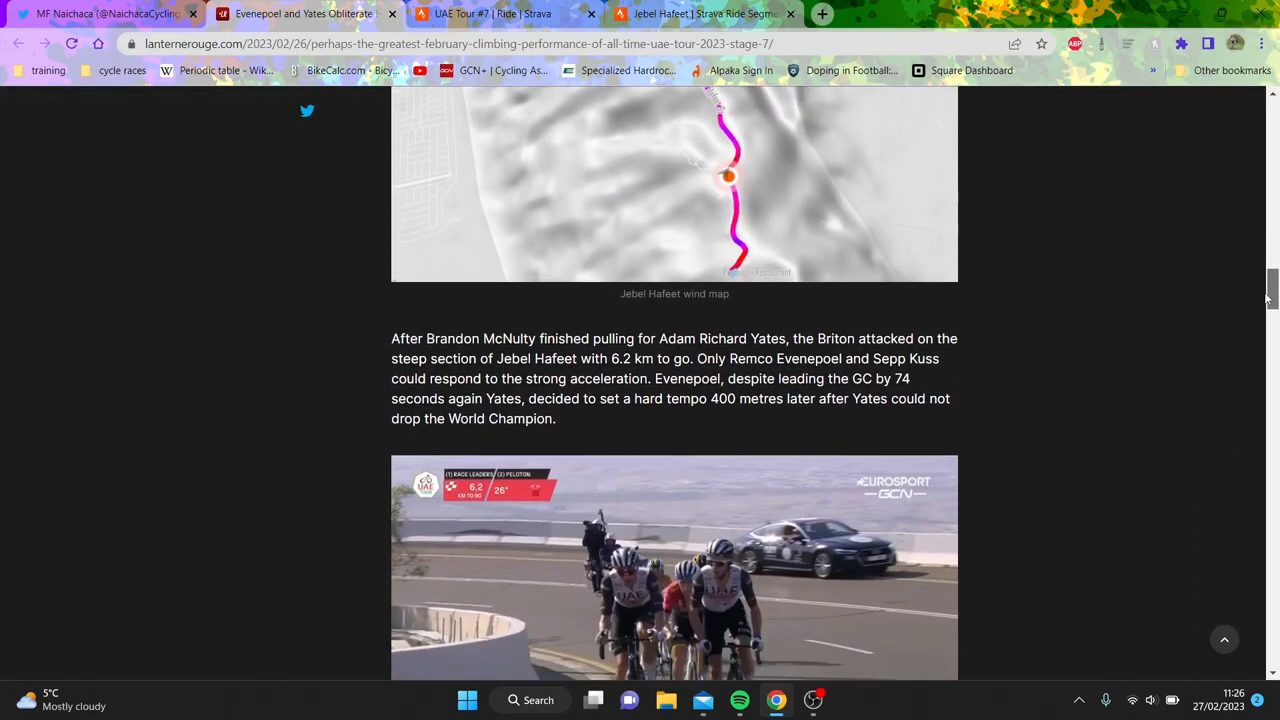
scroll("down", 3)
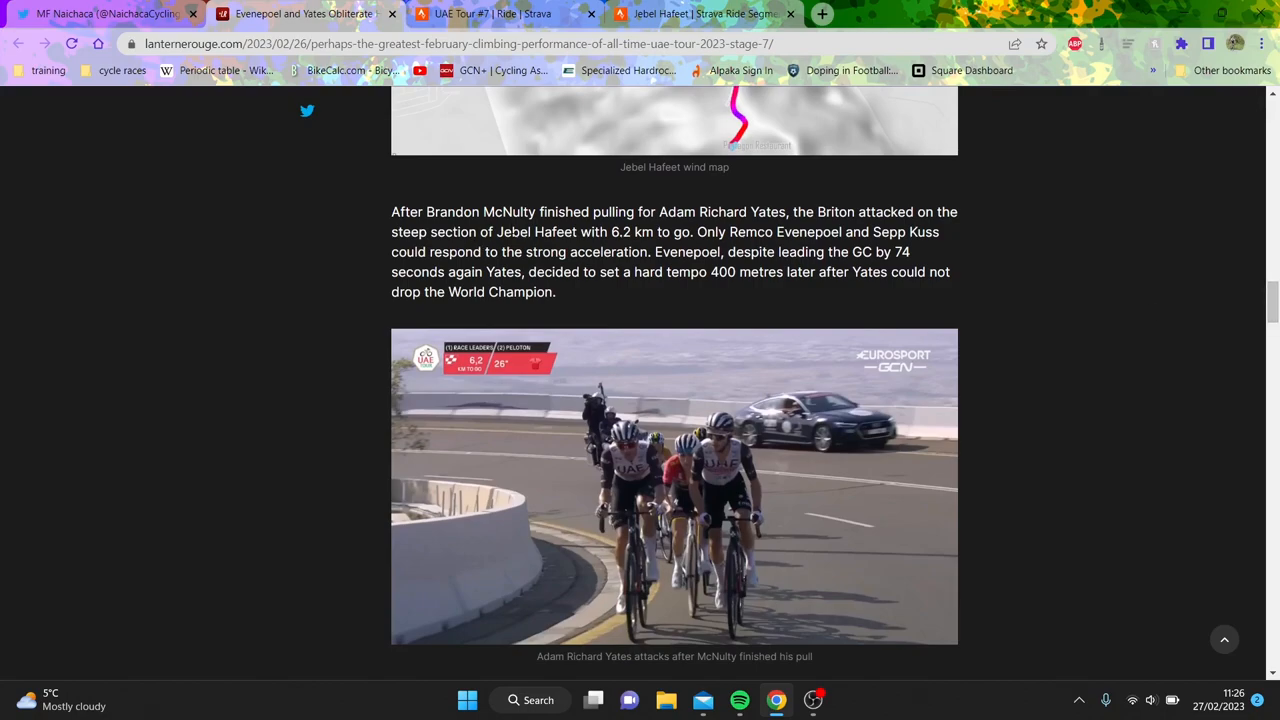
scroll("down", 3)
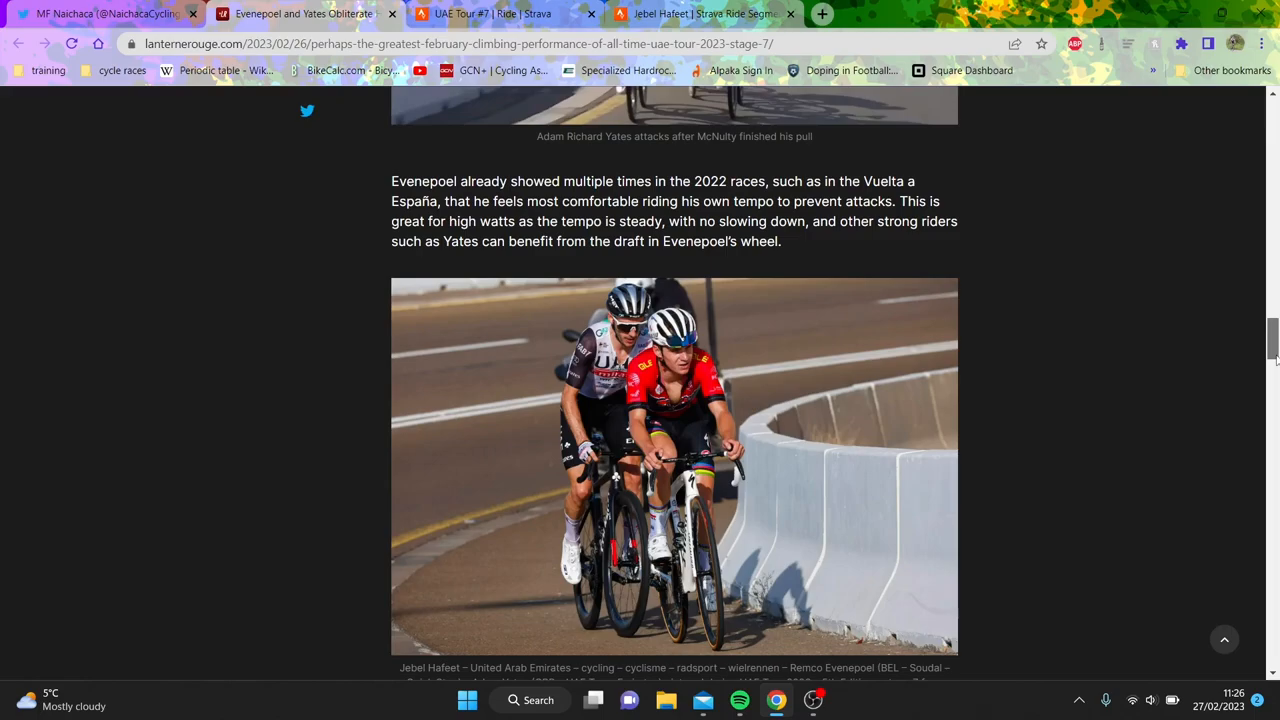
scroll("down", 3)
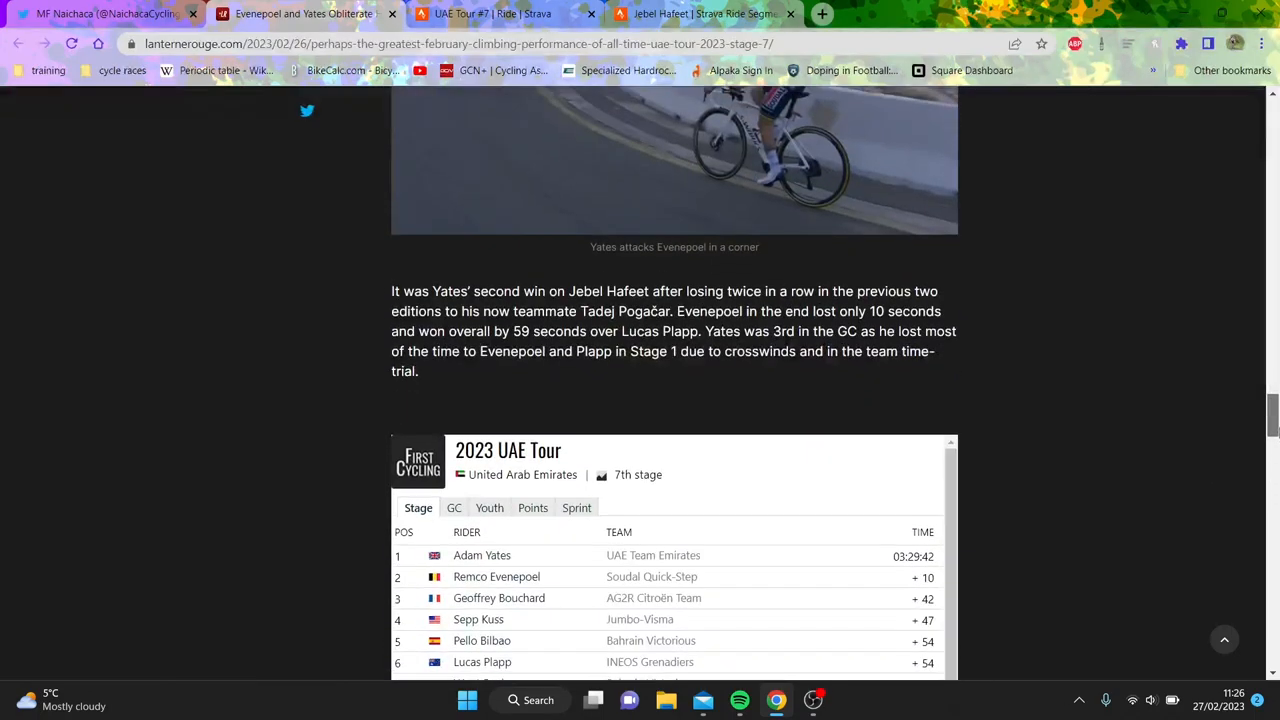
scroll("down", 3)
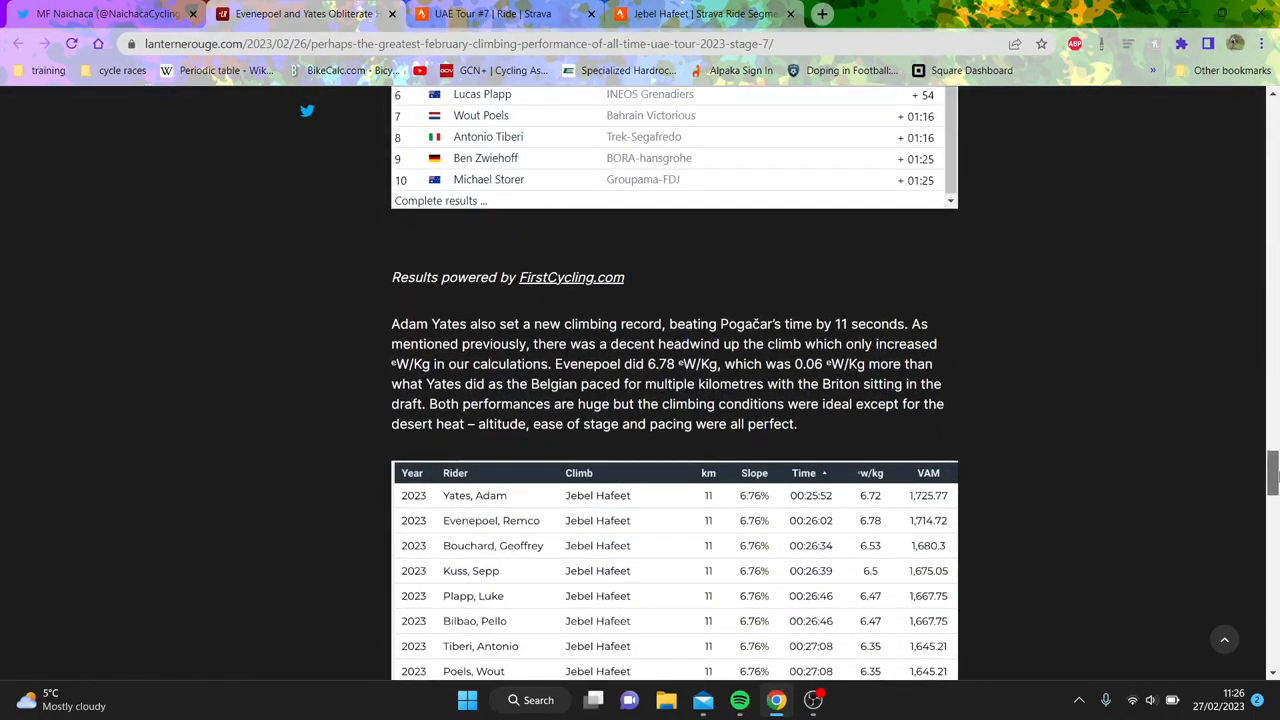
scroll("down", 3)
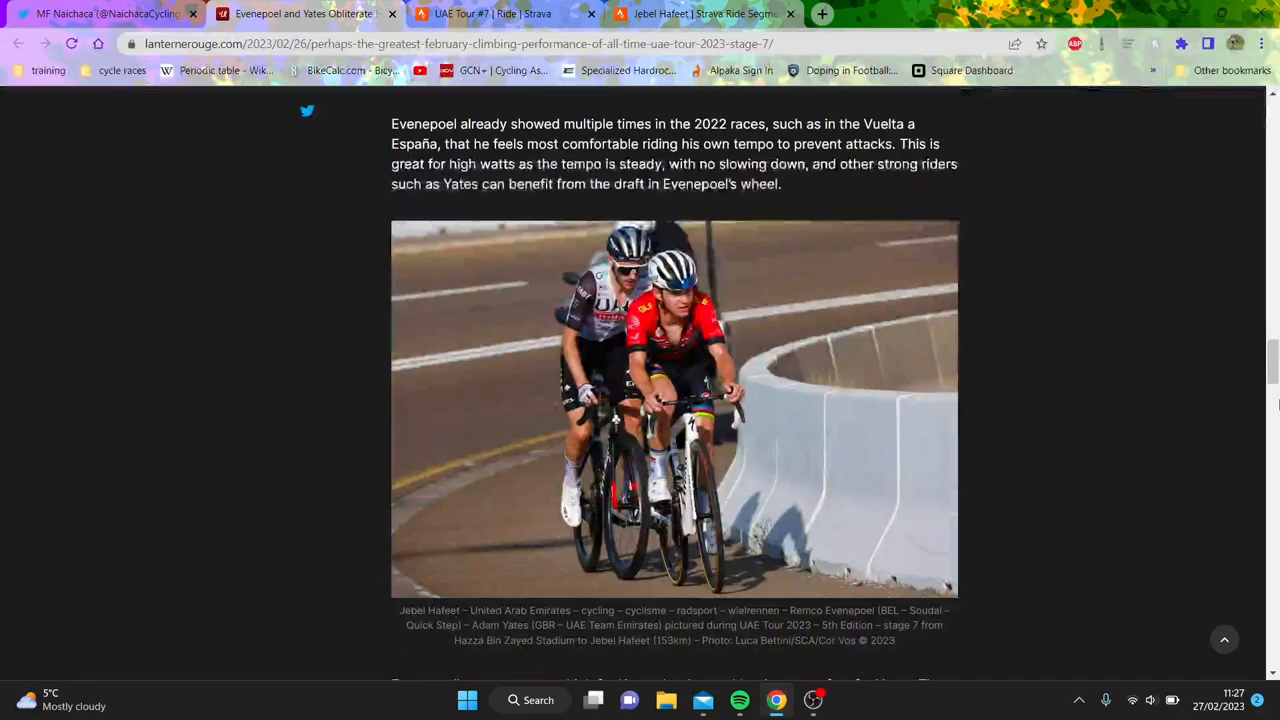
Step: Scroll past the FirstCycling results widget until the full w/kg table is centred
scroll("down", 3)
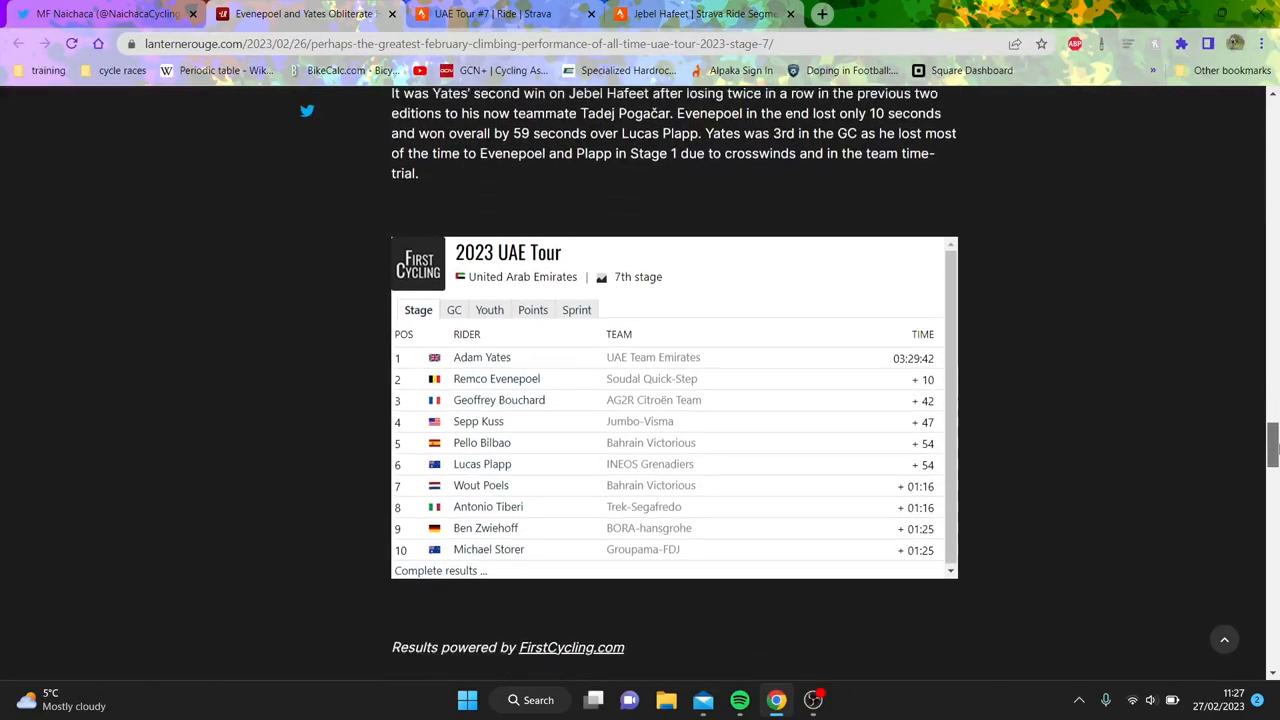
scroll("down", 3)
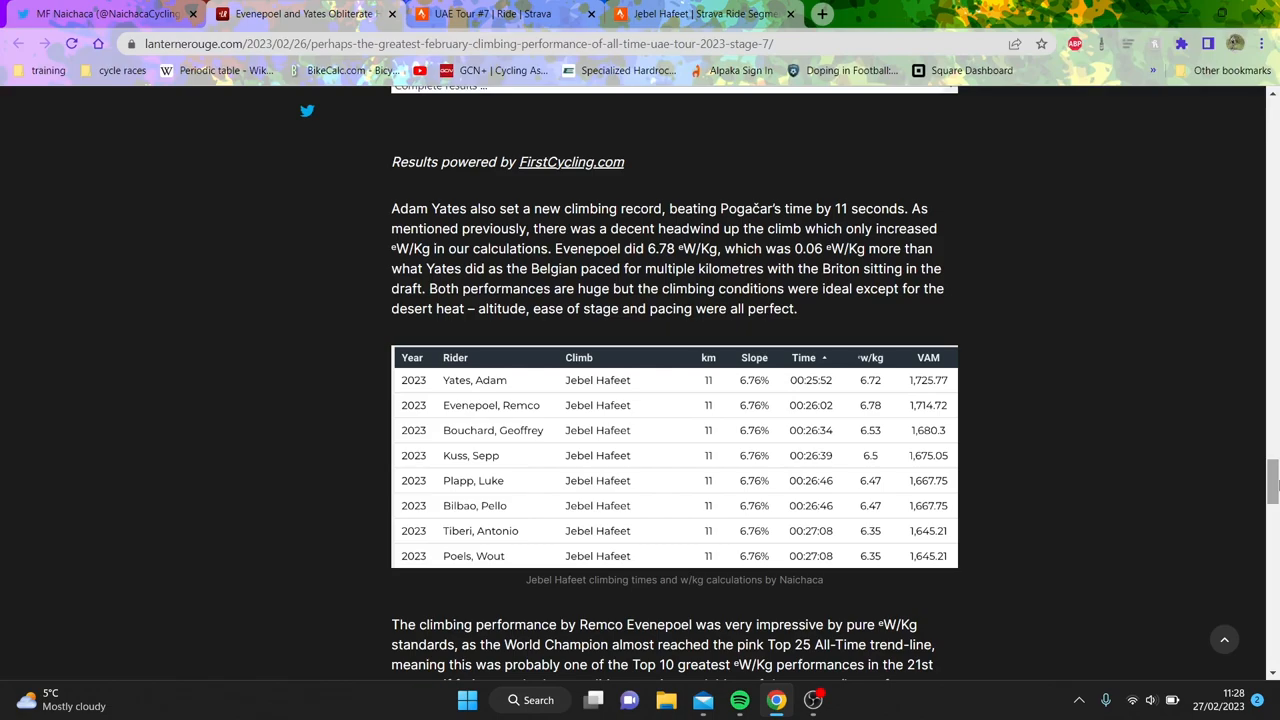
scroll("down", 3)
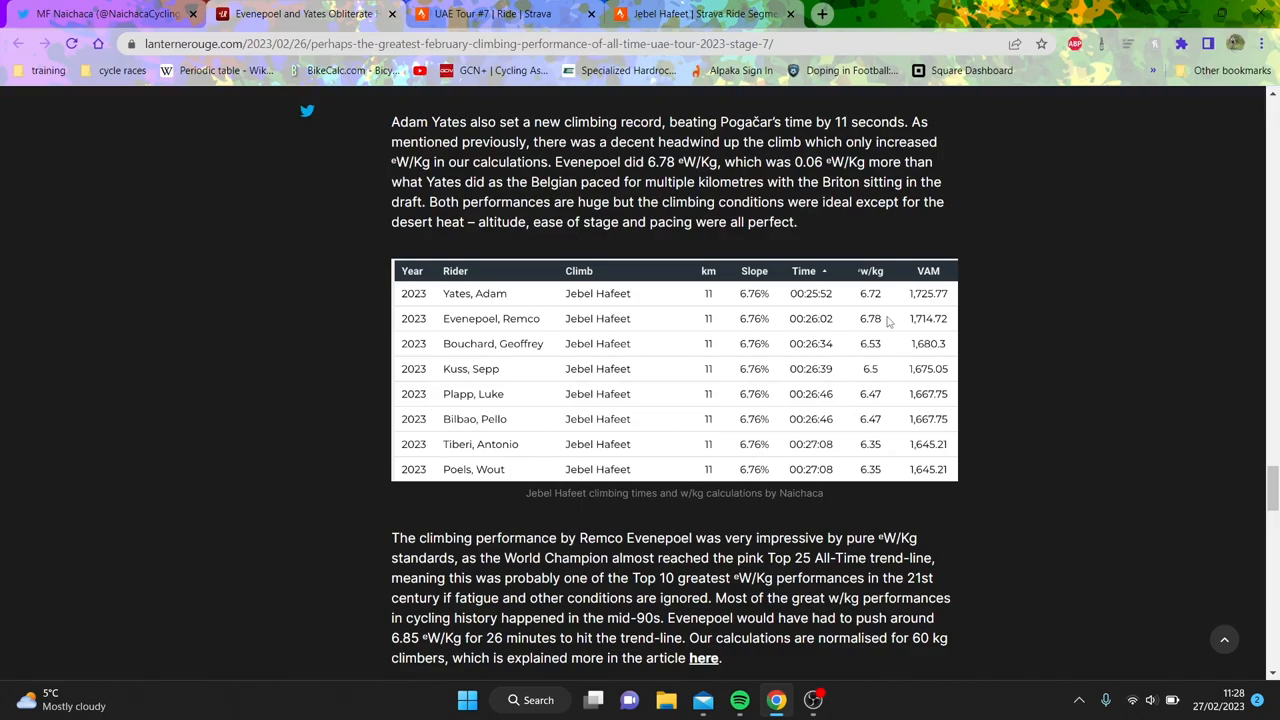
mouse_move(989, 360)
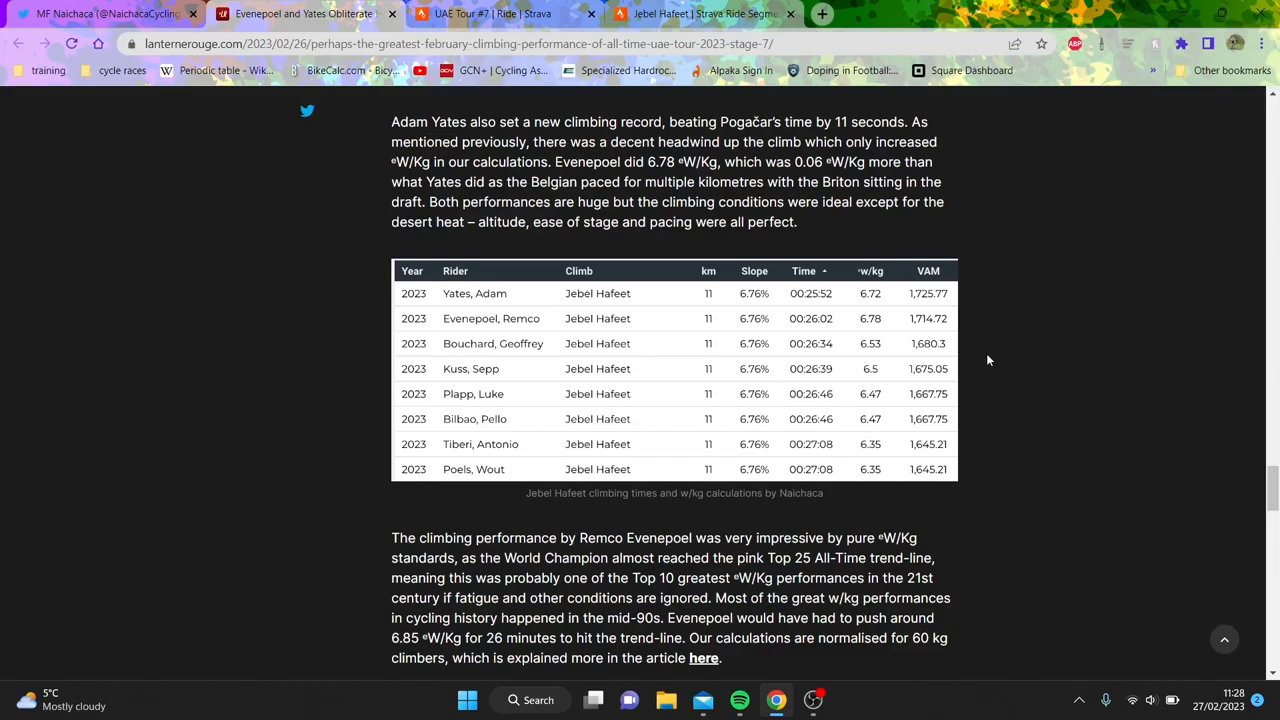
mouse_move(883, 297)
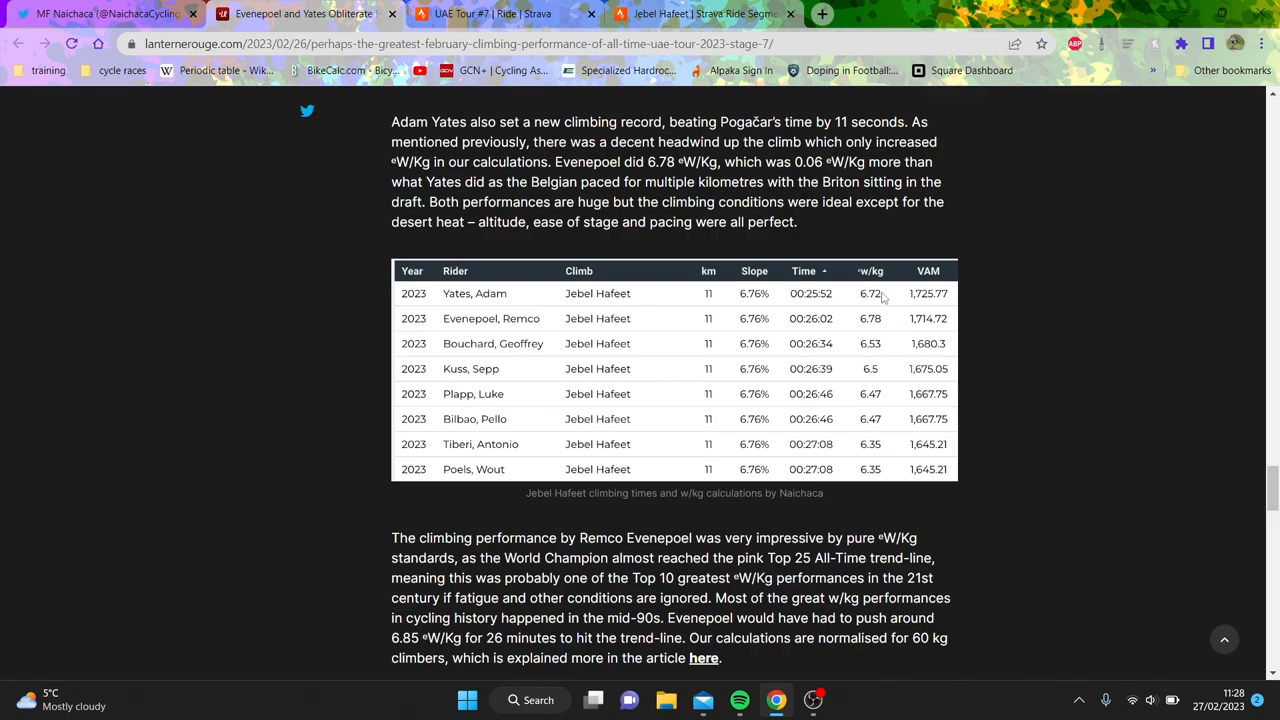
Step: Scroll down past the 2023 climbing charts to the Evenepoel vs Quintana Datawrapper chart
scroll("down", 3)
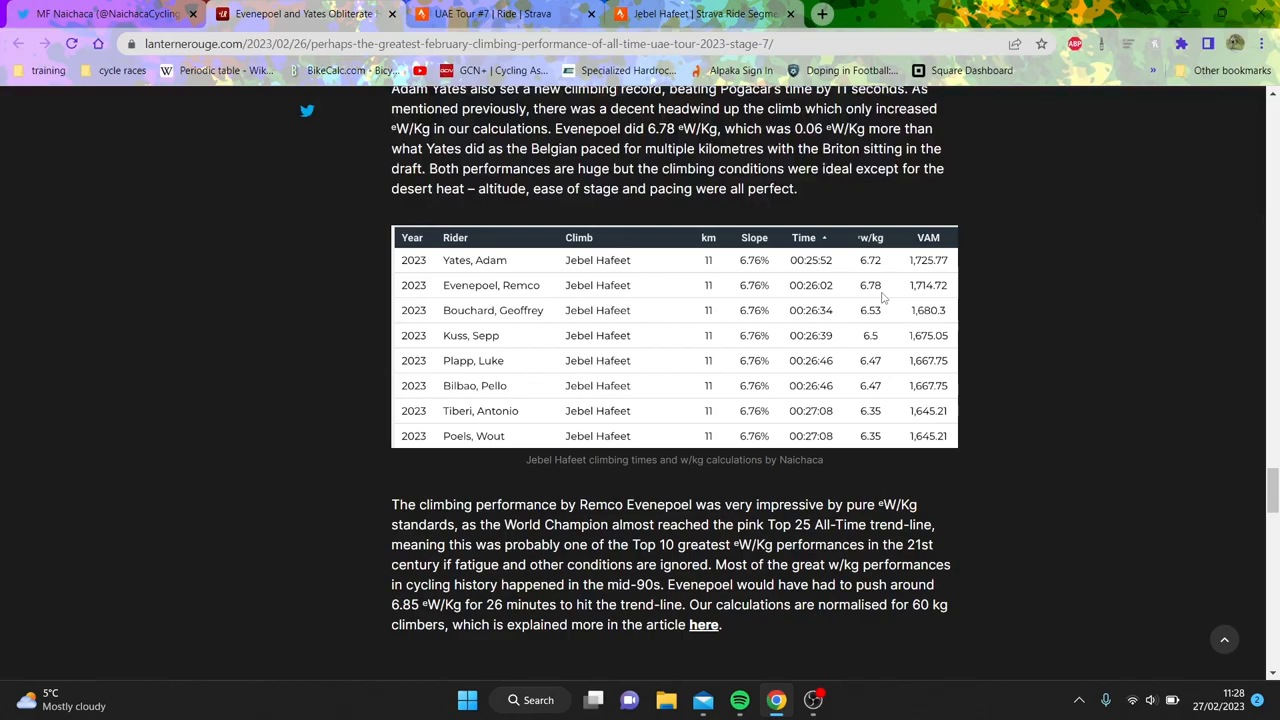
scroll("down", 3)
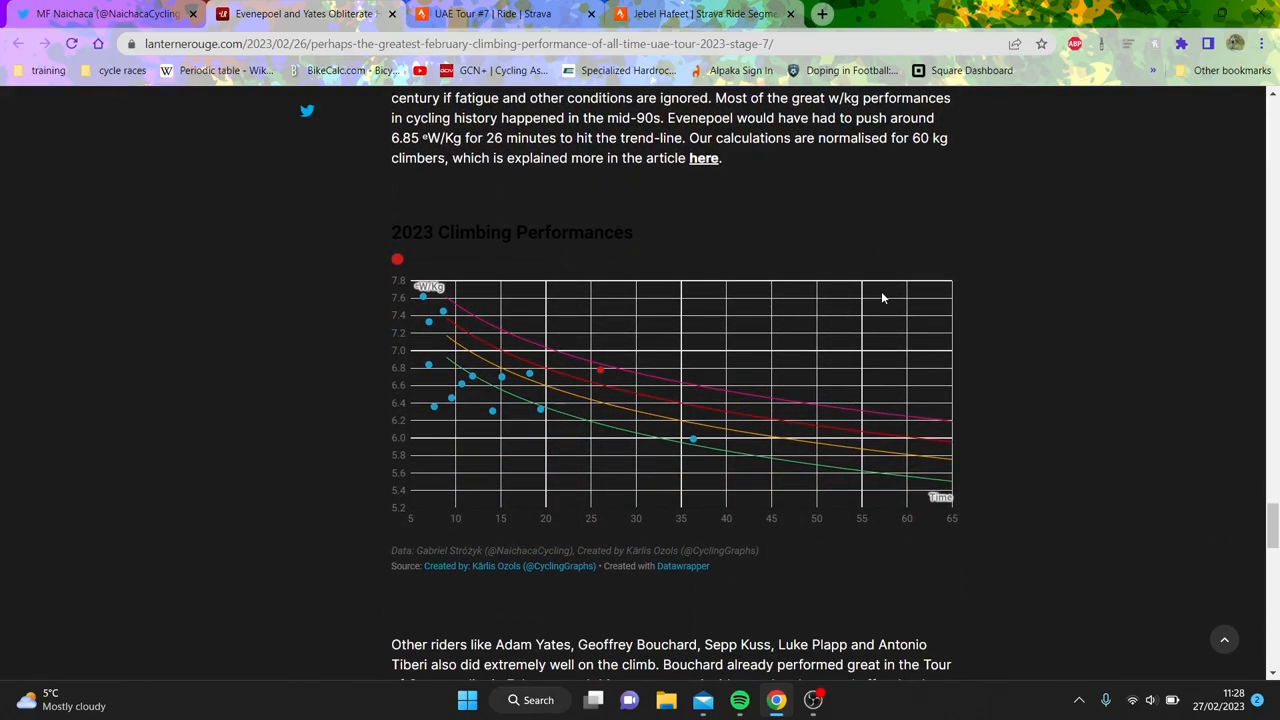
scroll("down", 3)
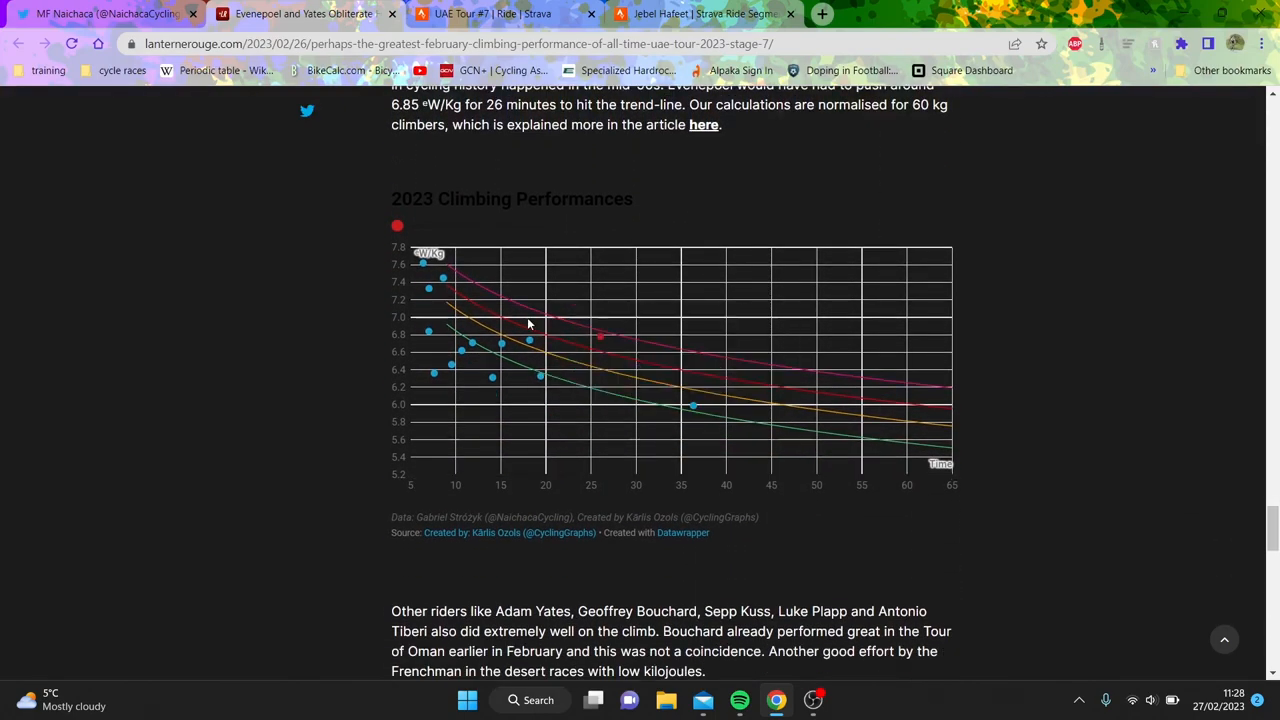
mouse_move(443, 281)
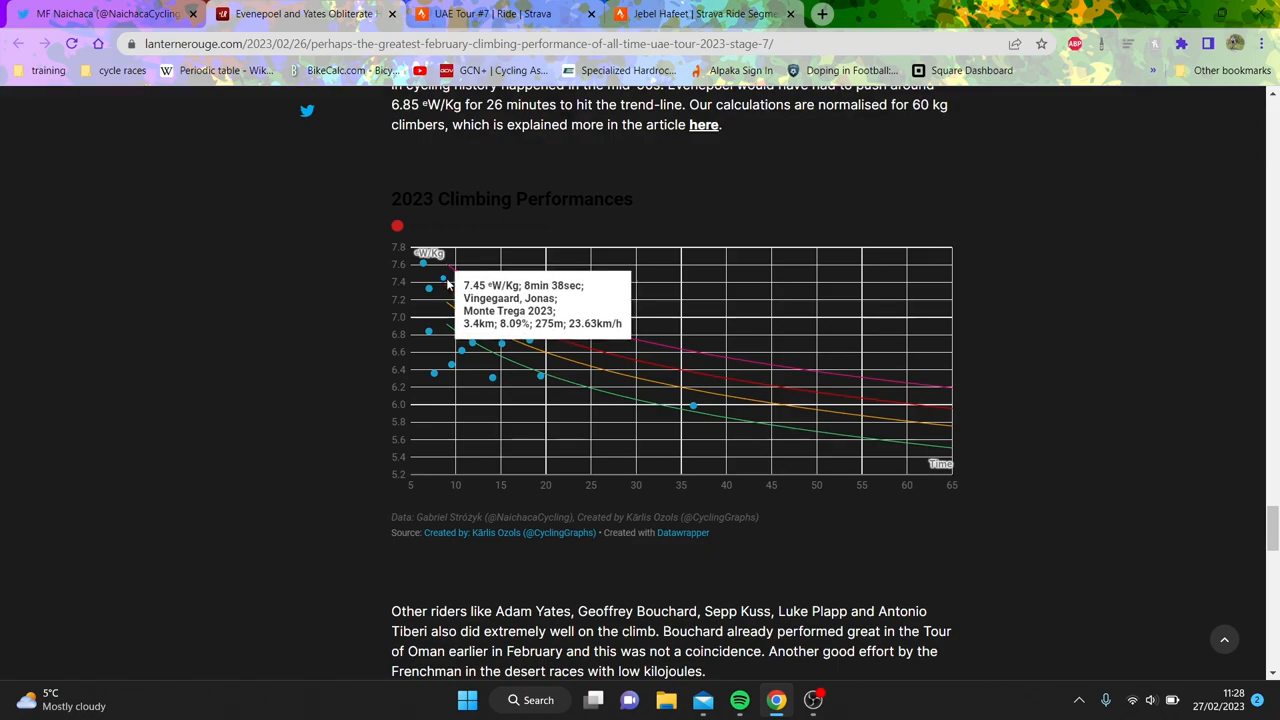
mouse_move(533, 343)
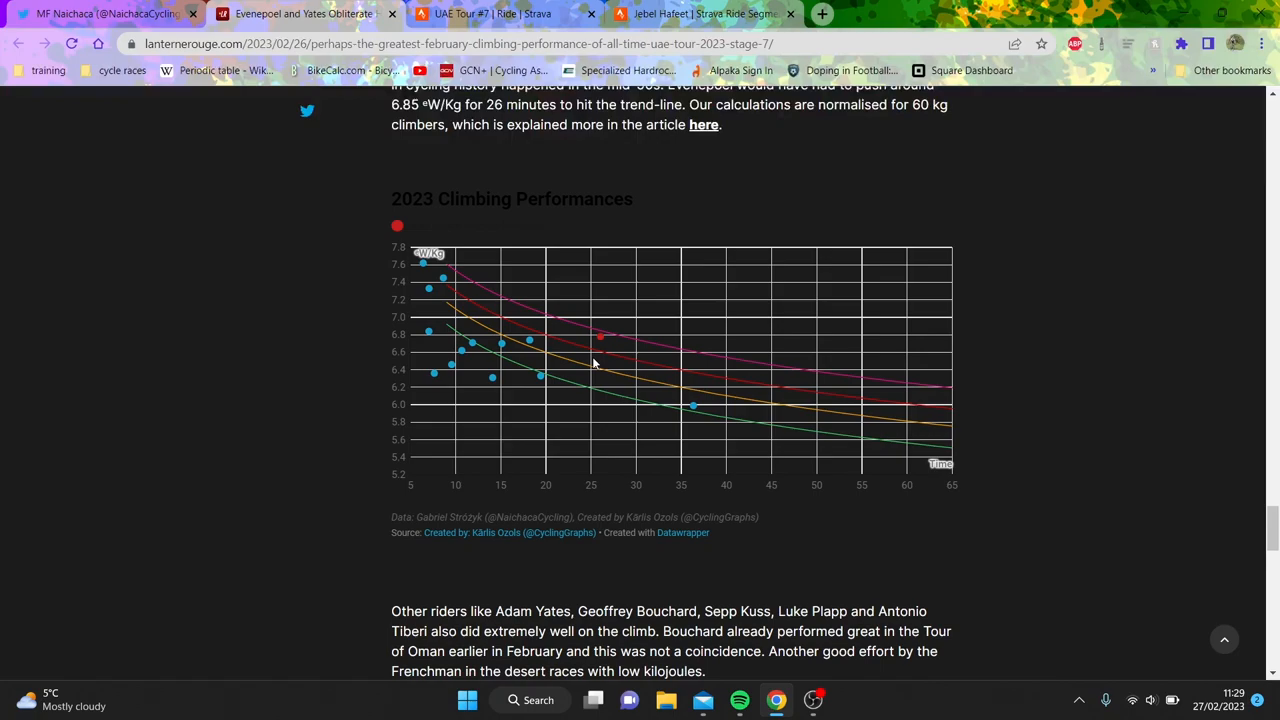
scroll("down", 3)
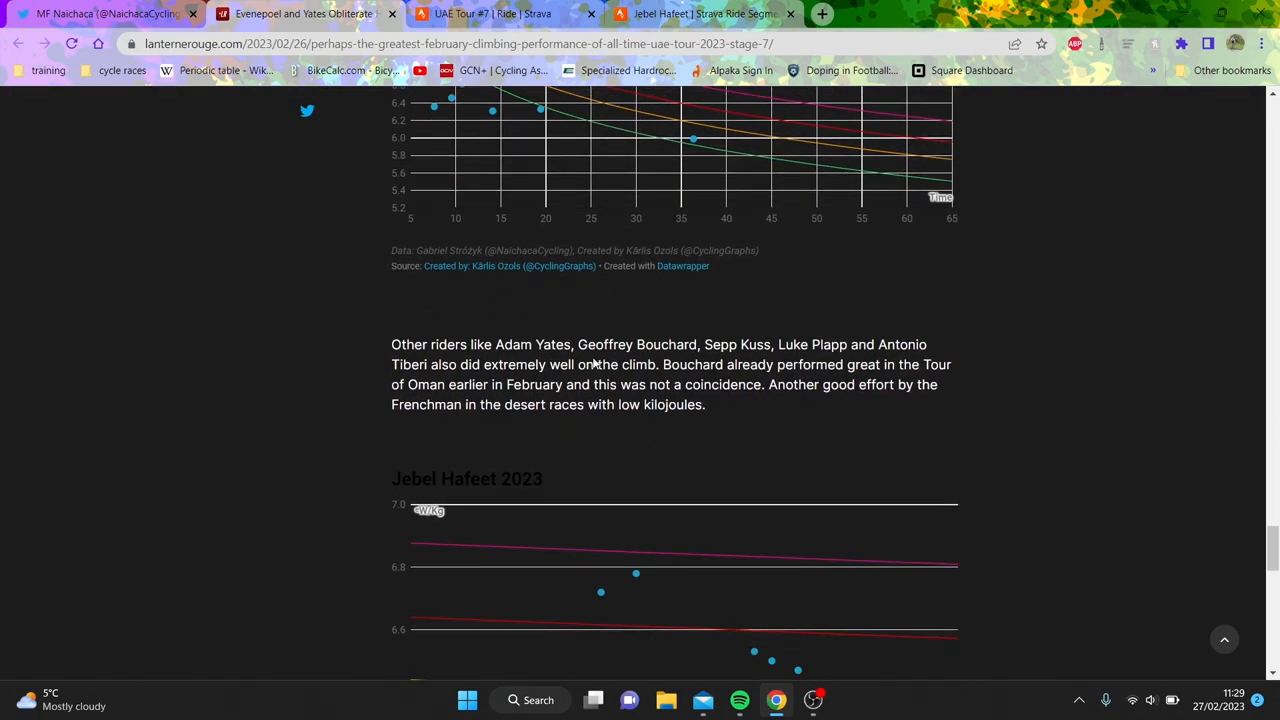
scroll("down", 3)
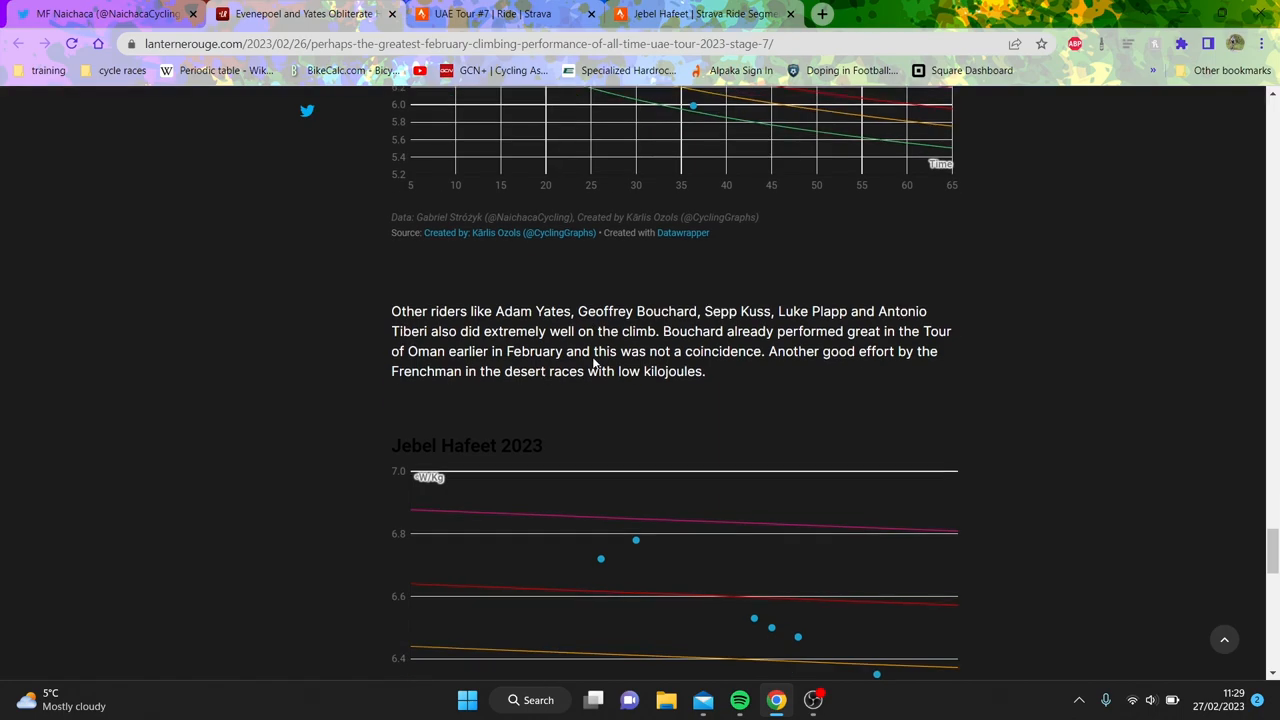
scroll("down", 3)
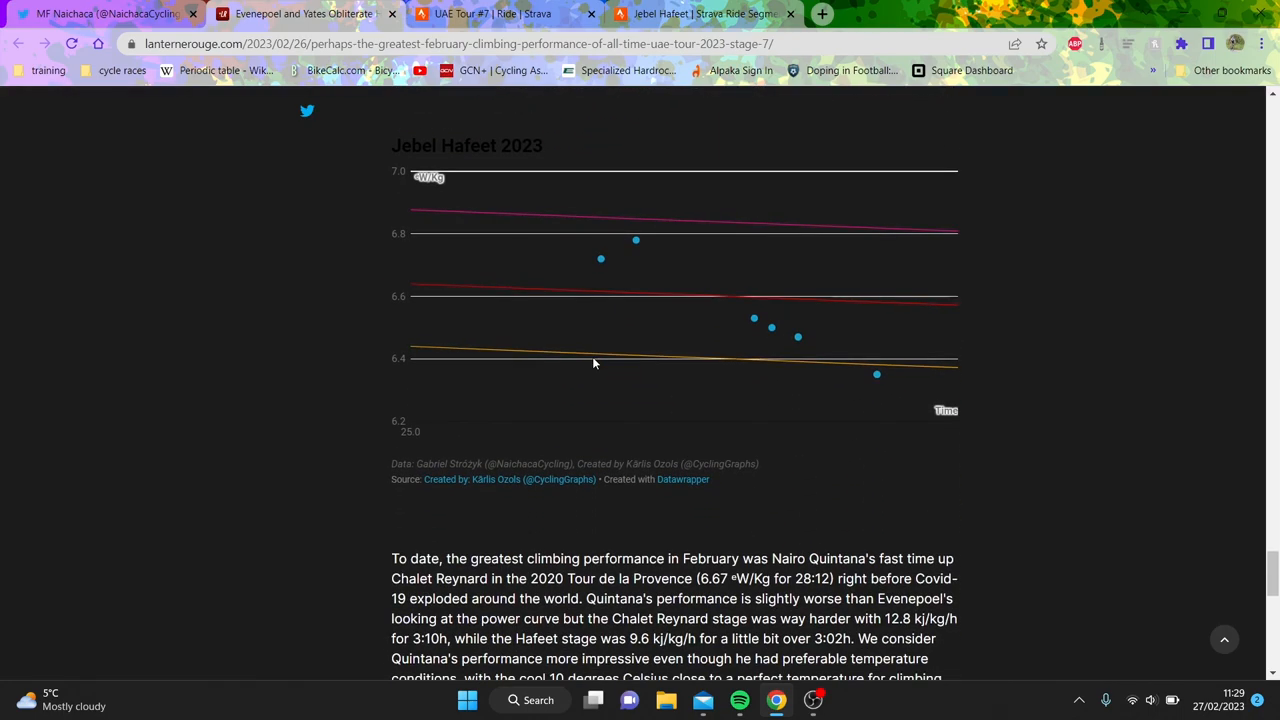
scroll("down", 3)
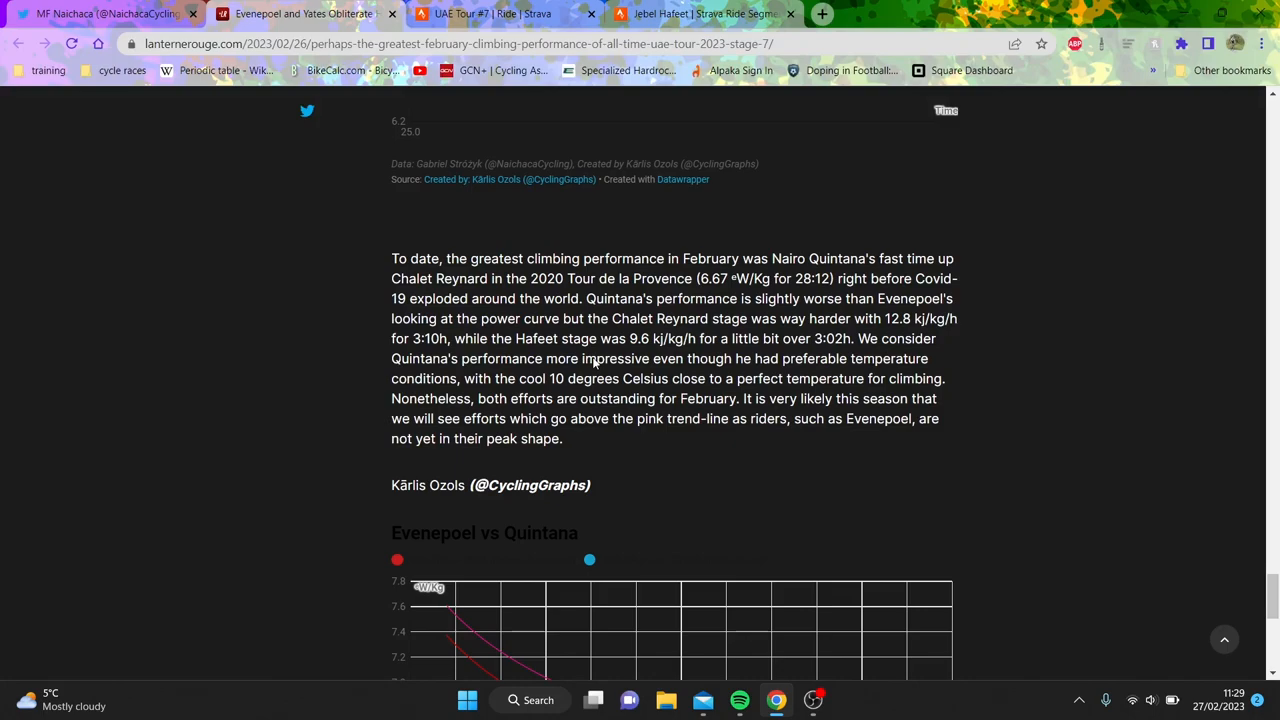
scroll("down", 3)
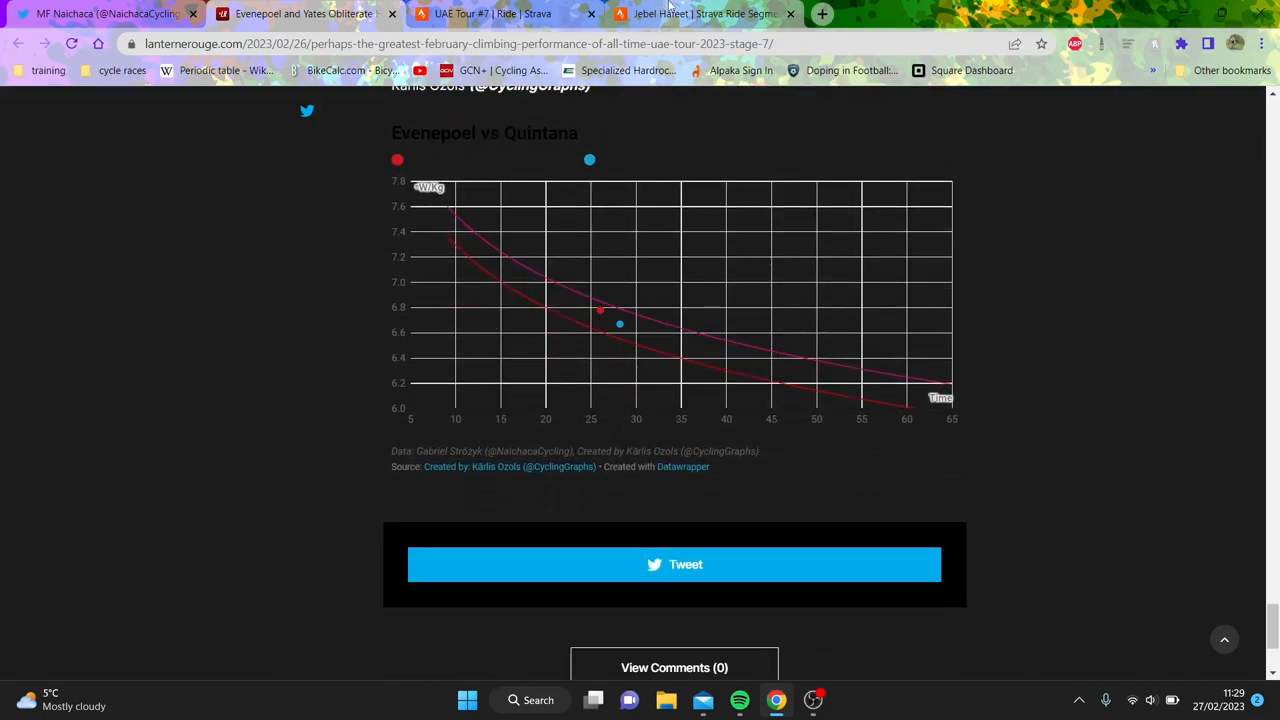
Step: Scroll past the photos back to the 2023 Jebel Hafeet climbing times table
scroll("up", 3)
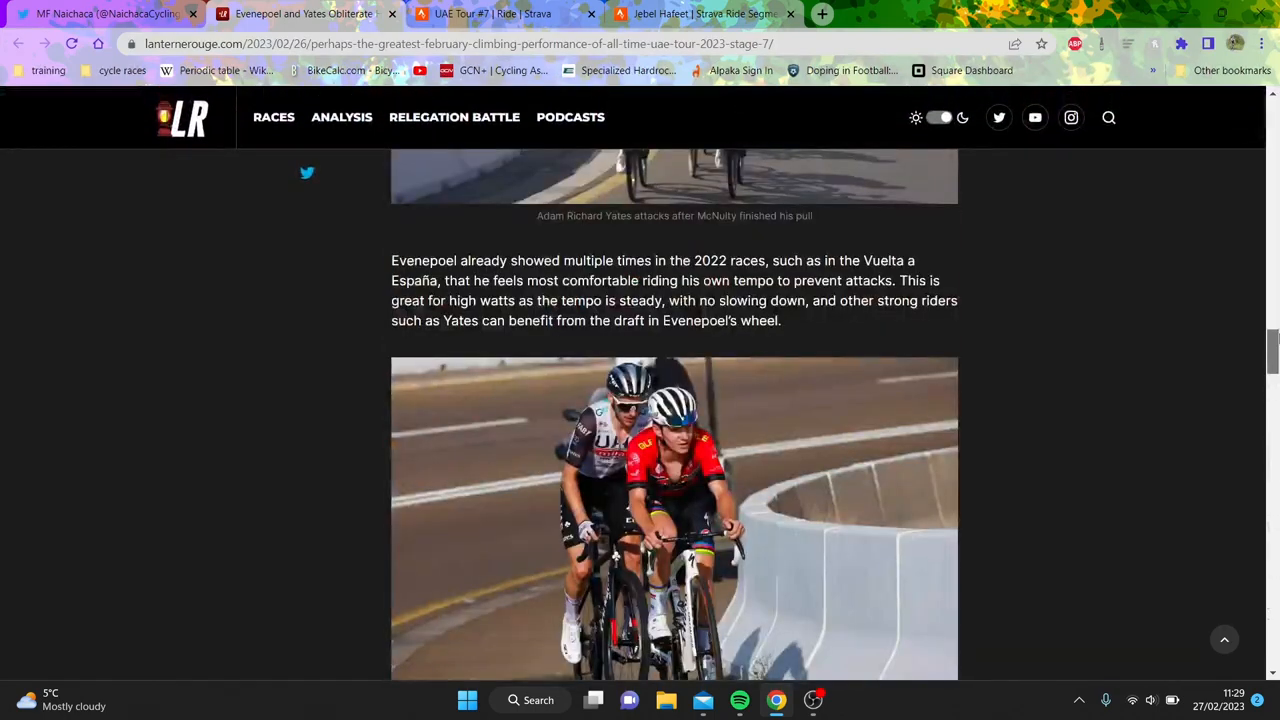
scroll("down", 3)
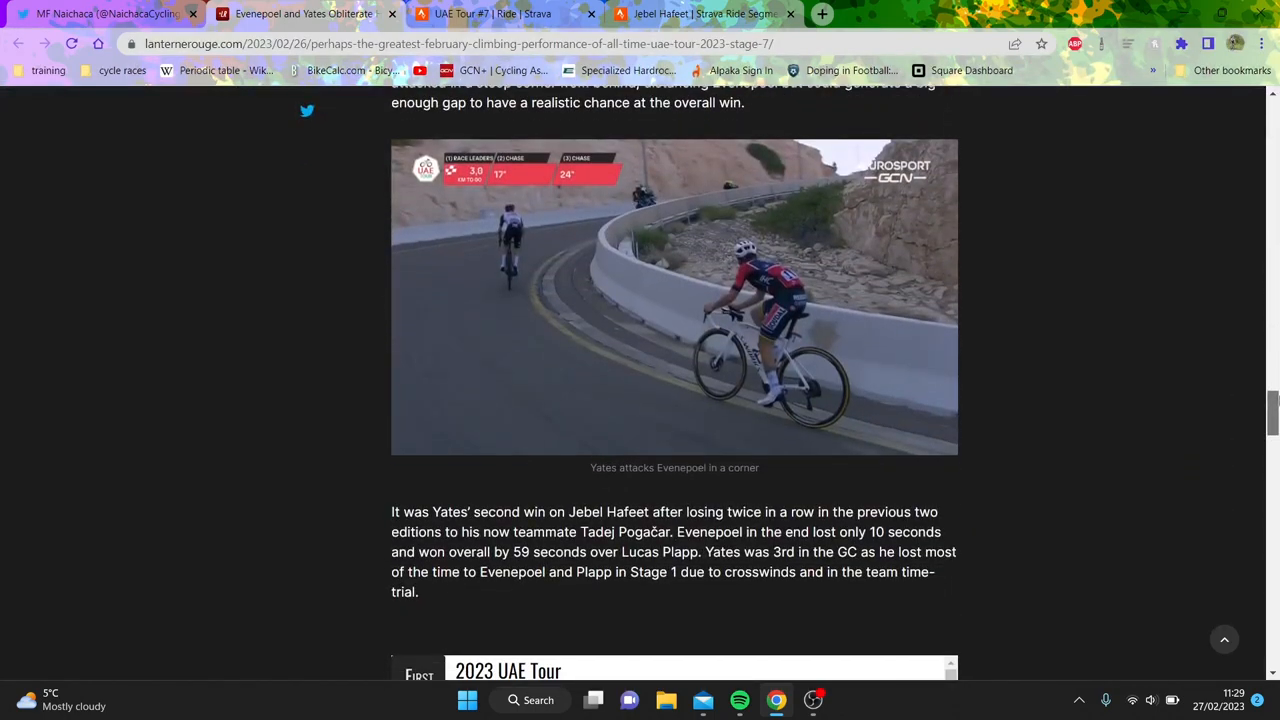
scroll("down", 3)
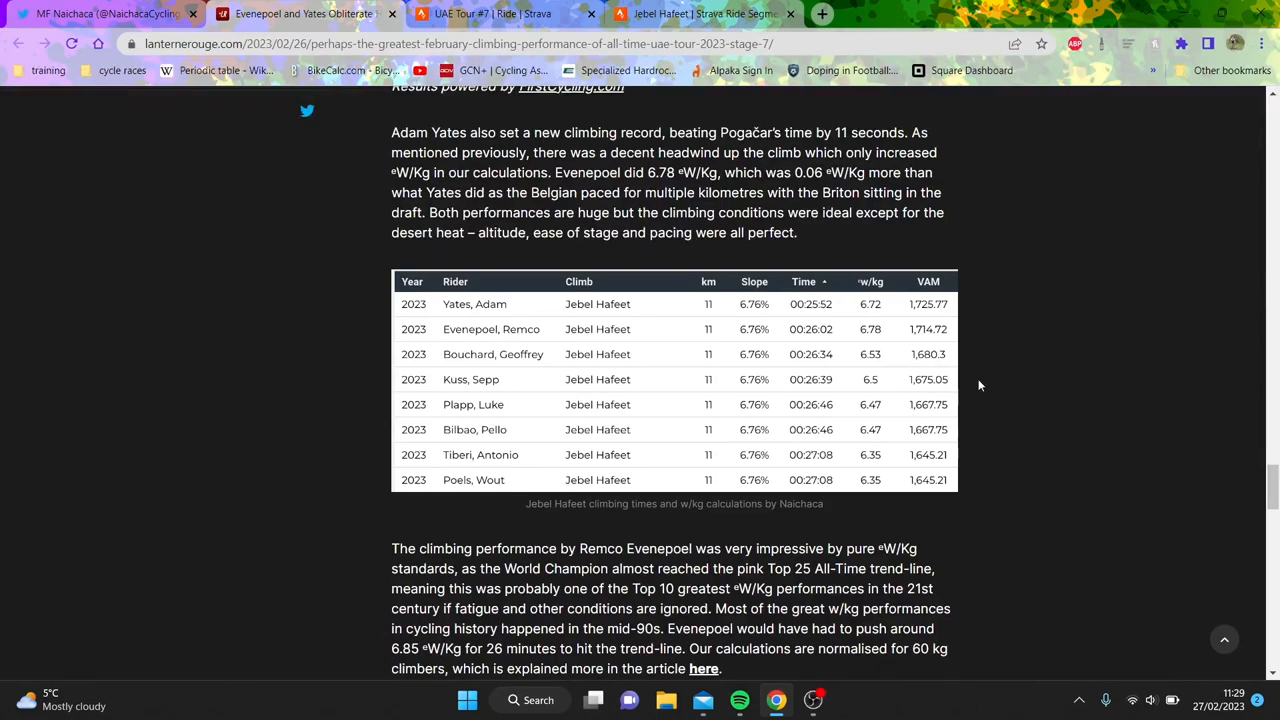
mouse_move(1008, 354)
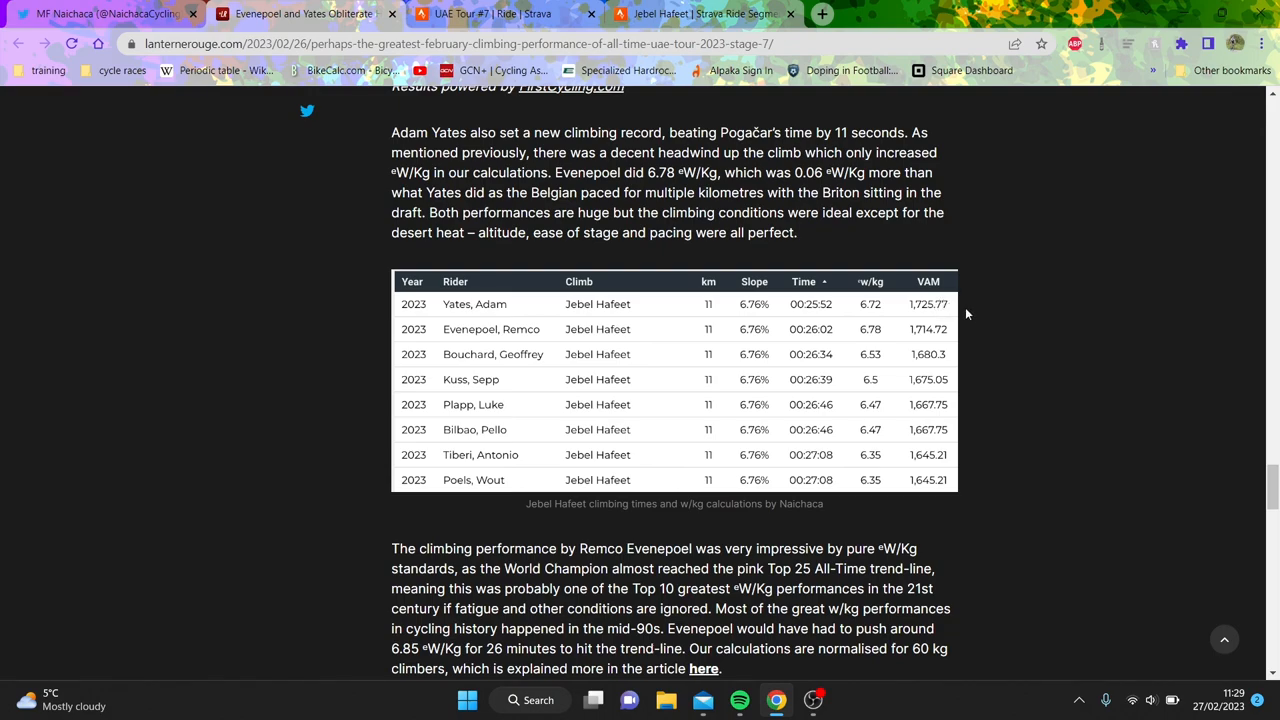
mouse_move(988, 320)
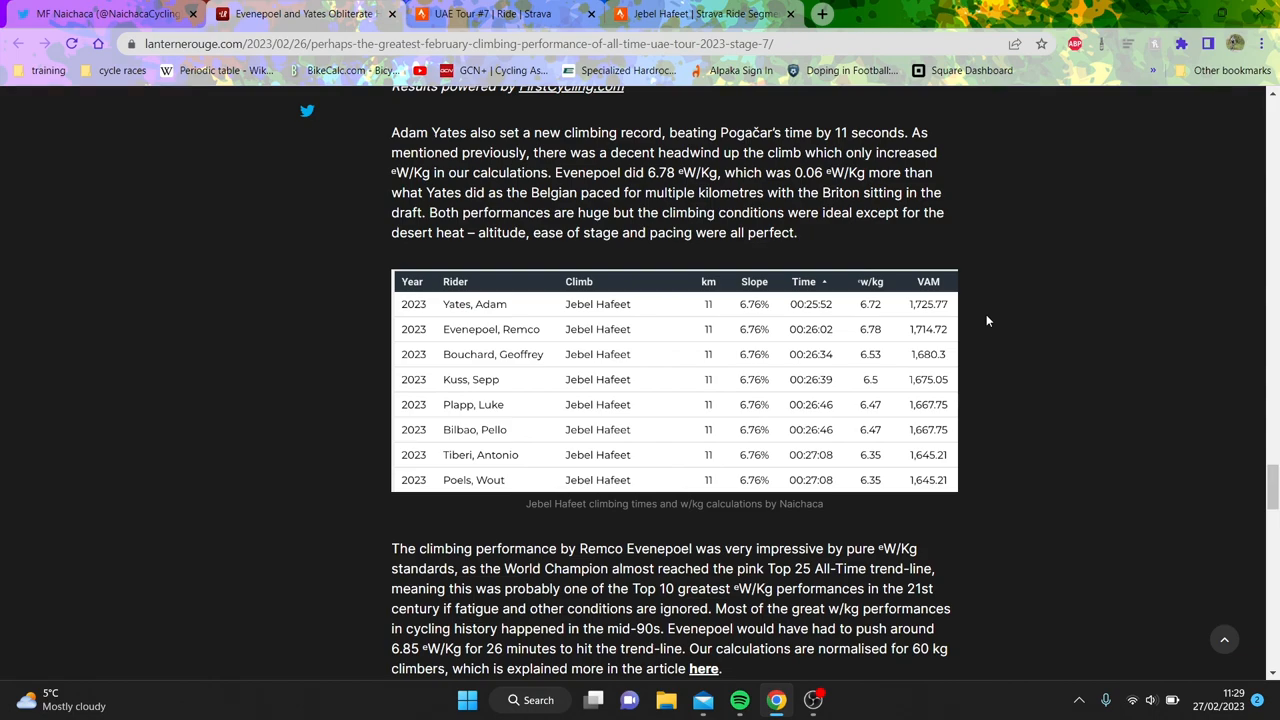
mouse_move(964, 318)
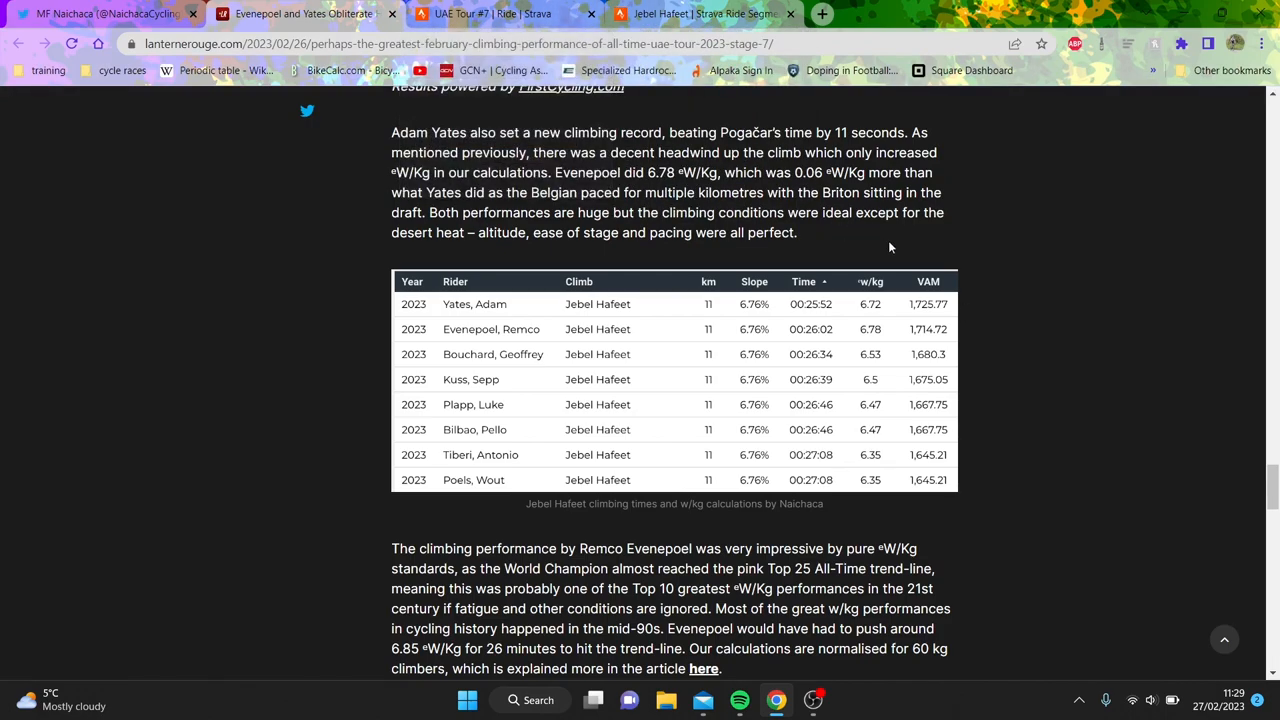
mouse_move(979, 298)
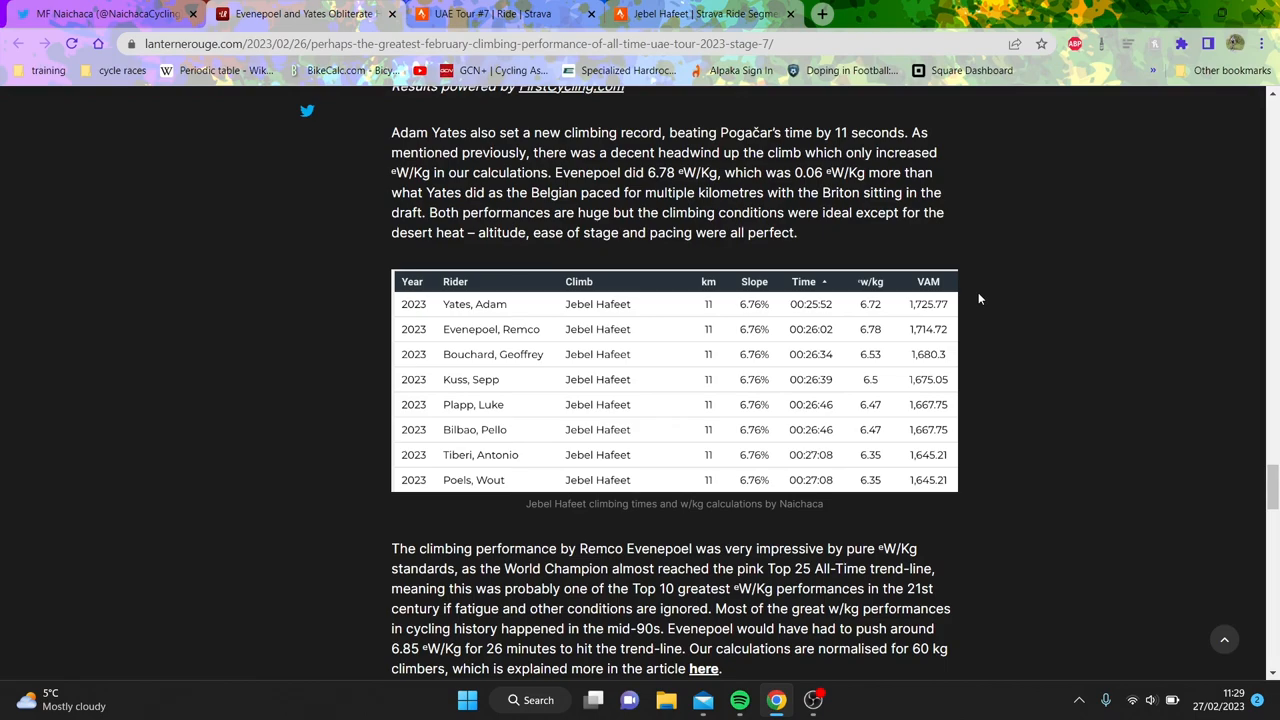
mouse_move(968, 305)
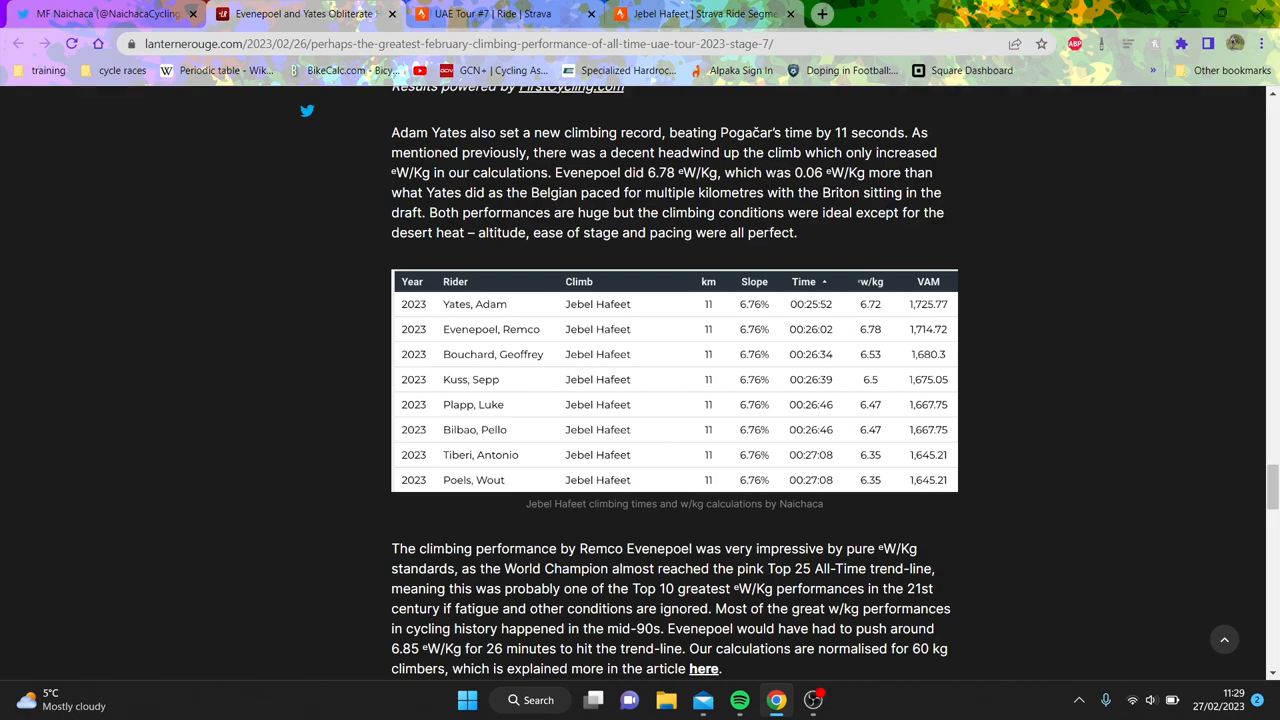
left_click_drag(795, 172, 884, 192)
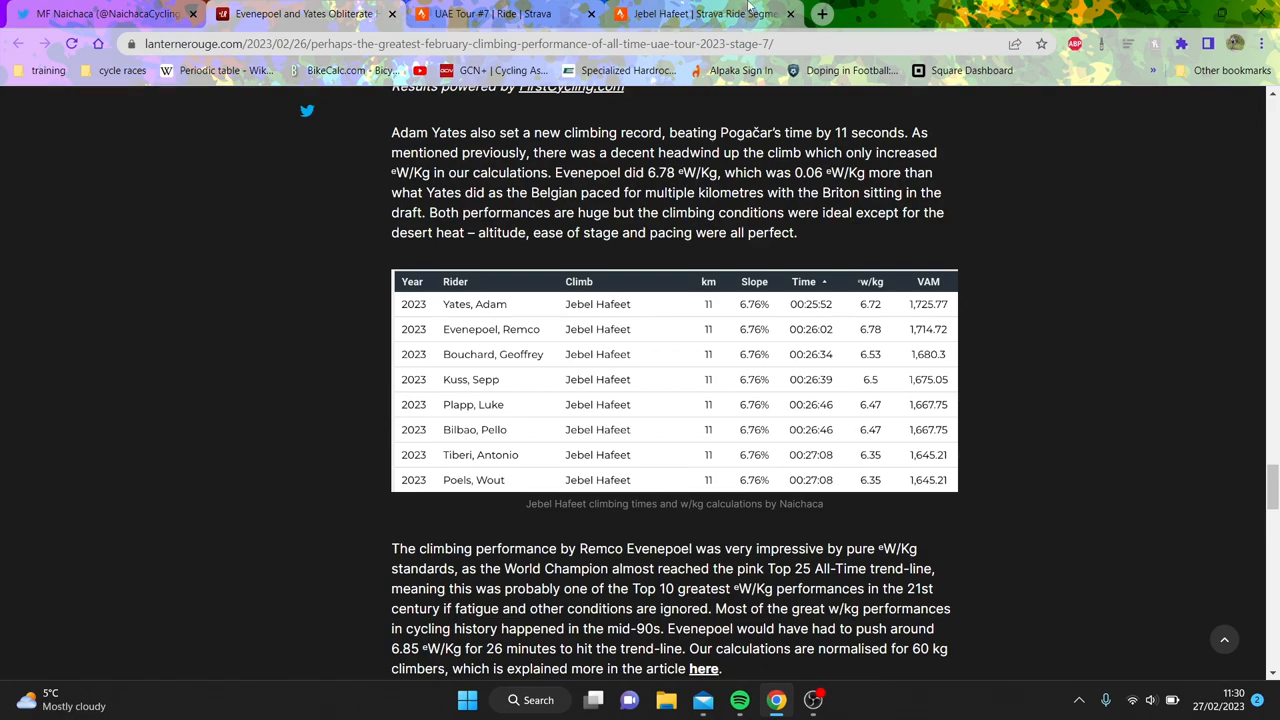
mouse_move(490, 13)
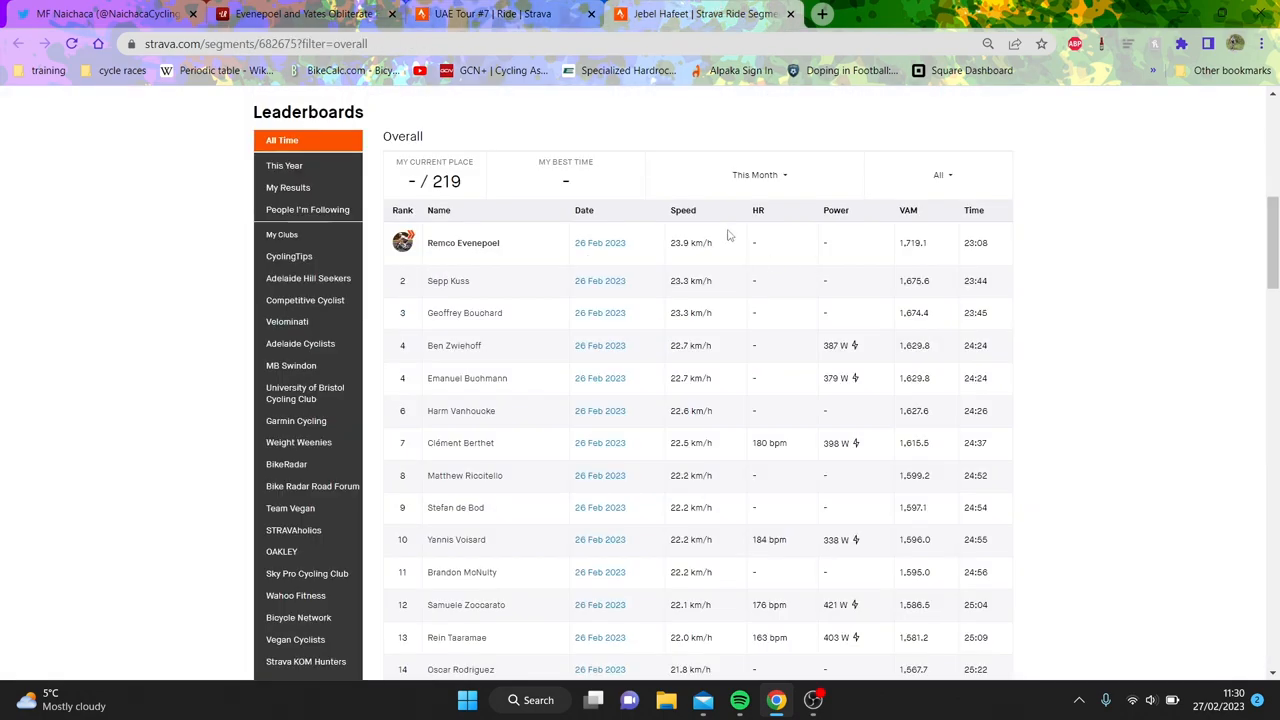
mouse_move(945, 323)
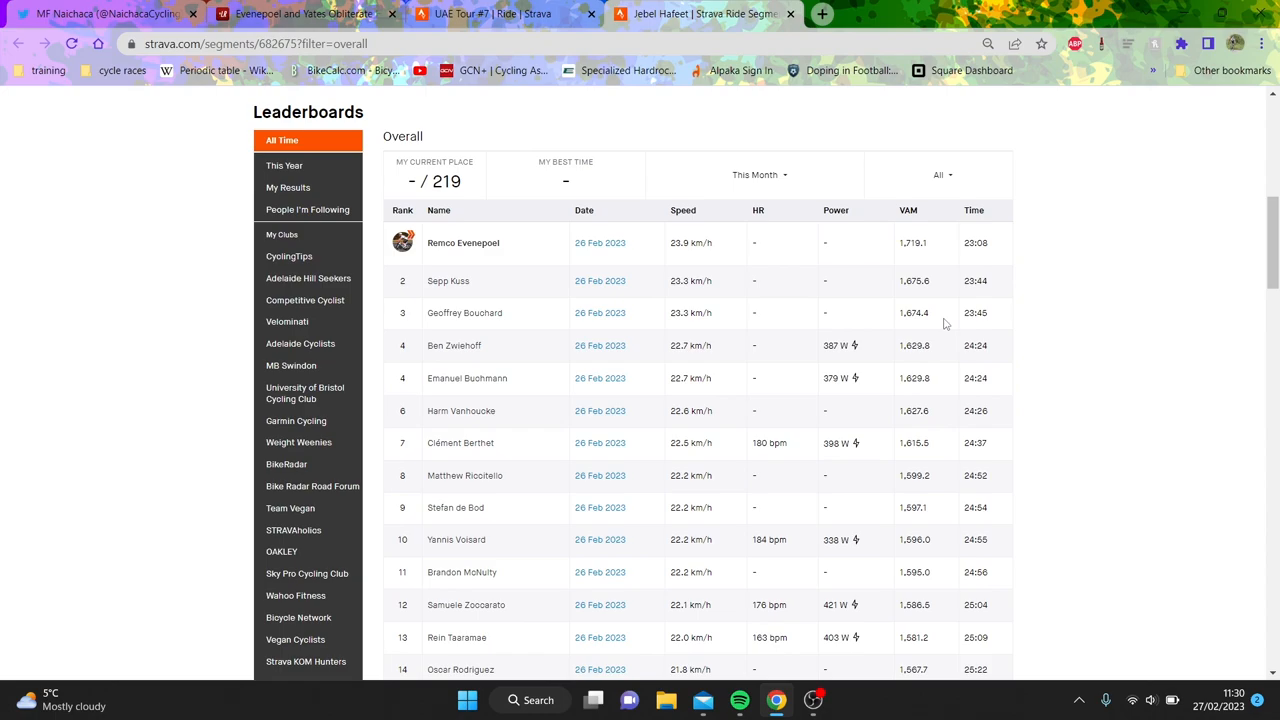
mouse_move(788, 175)
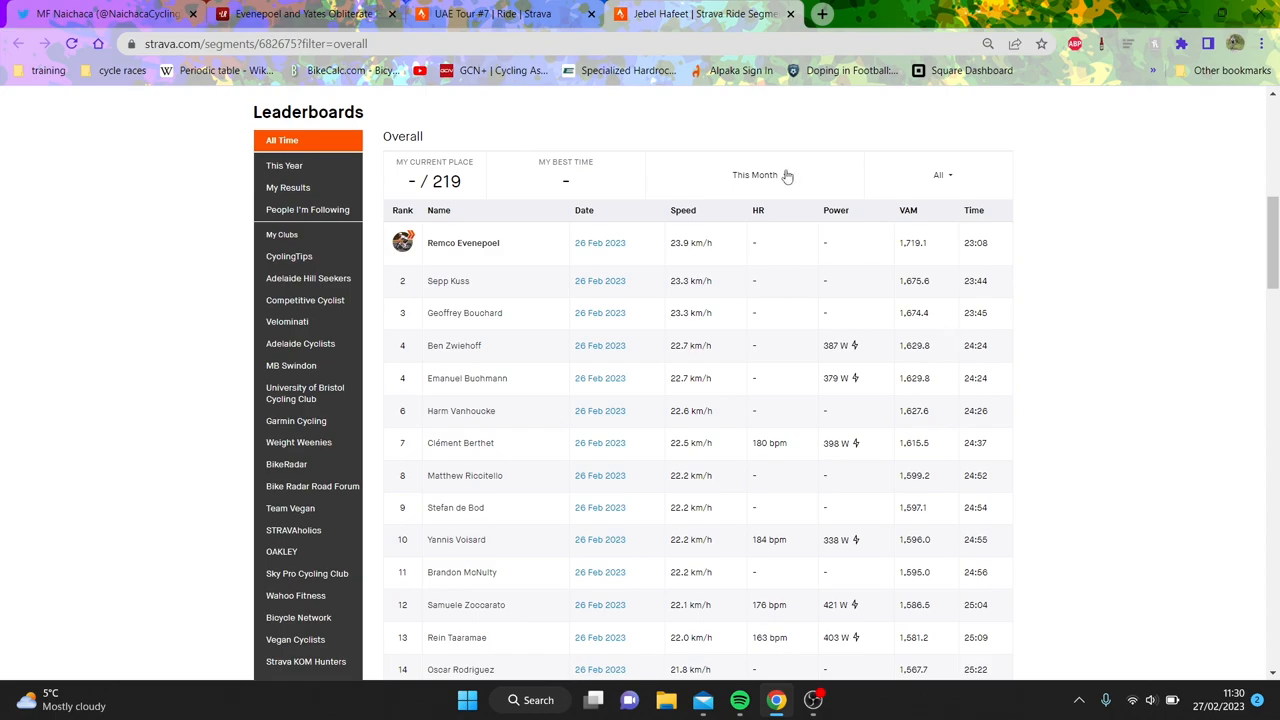
Step: Change the Jebel Hafeet leaderboard period from This Month to All-Time
left_click(755, 175)
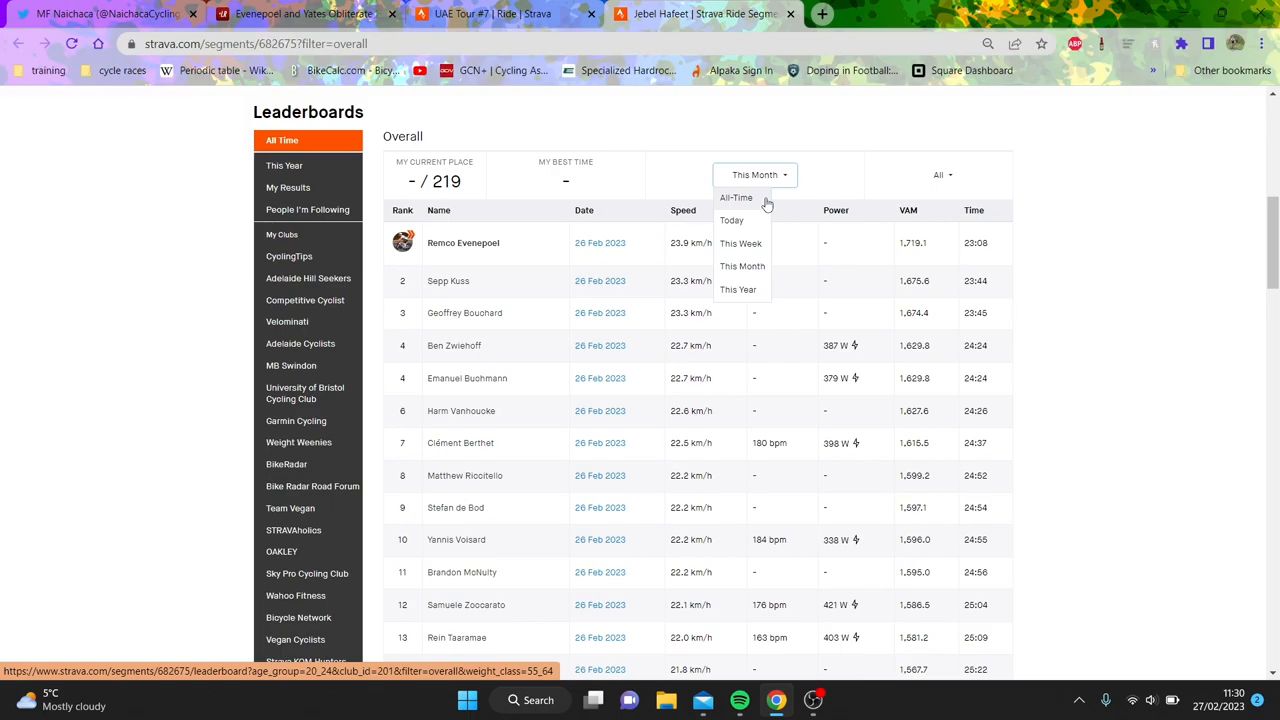
left_click(838, 371)
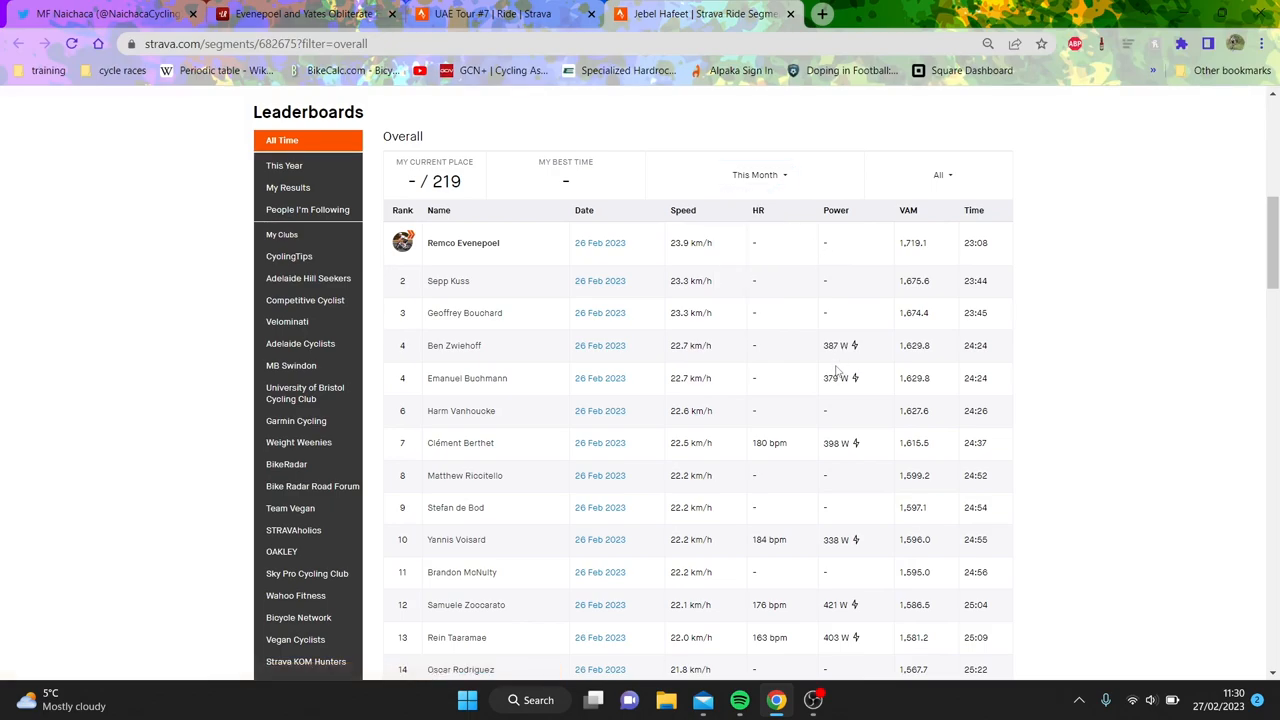
mouse_move(835, 375)
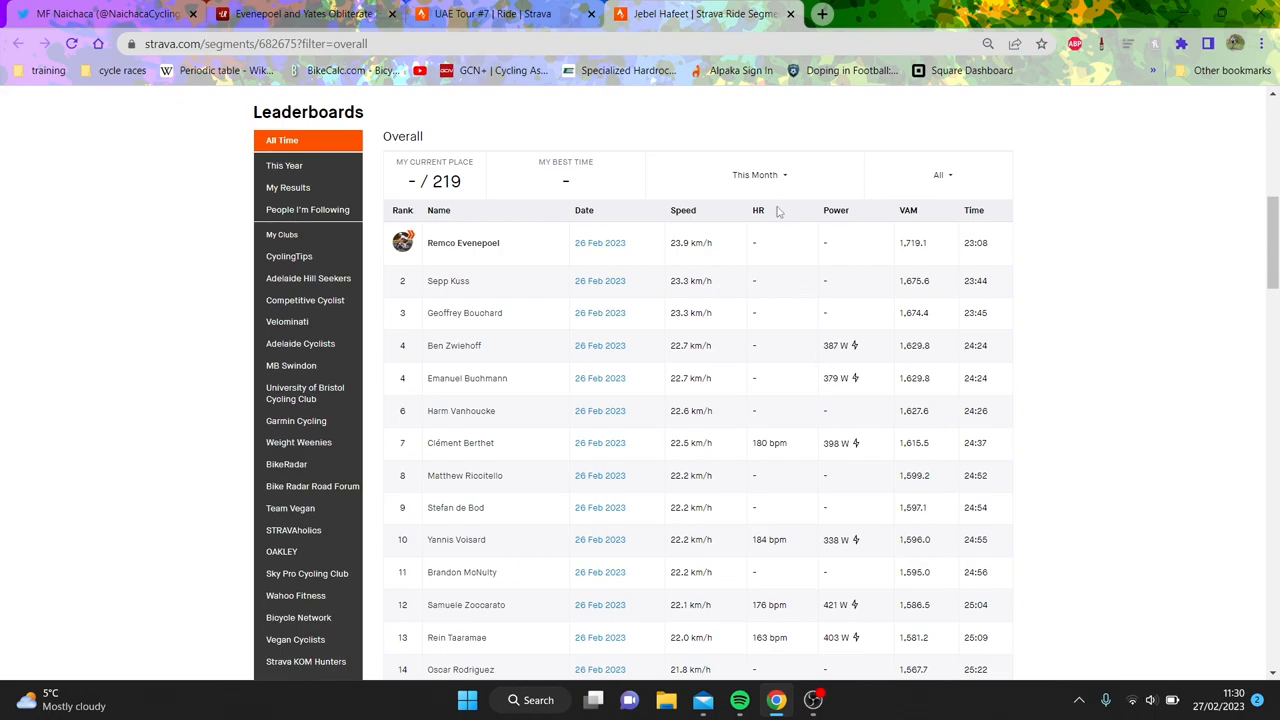
left_click(755, 174)
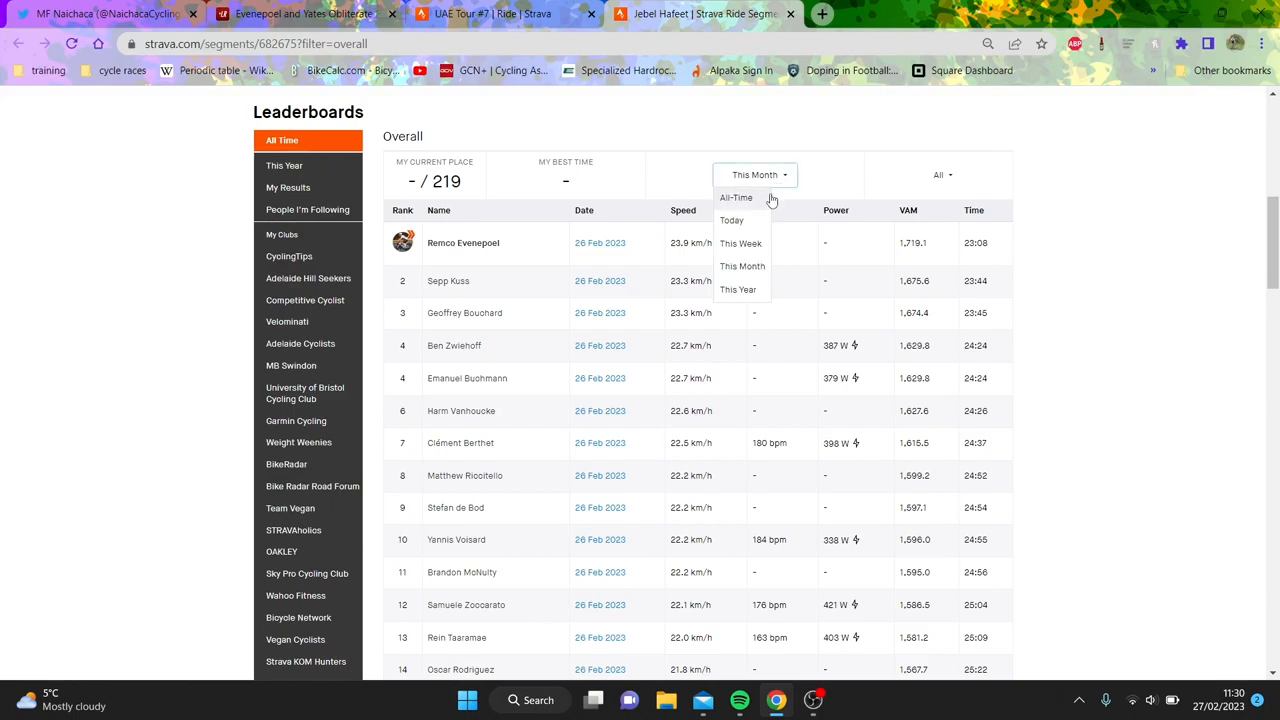
left_click(736, 197)
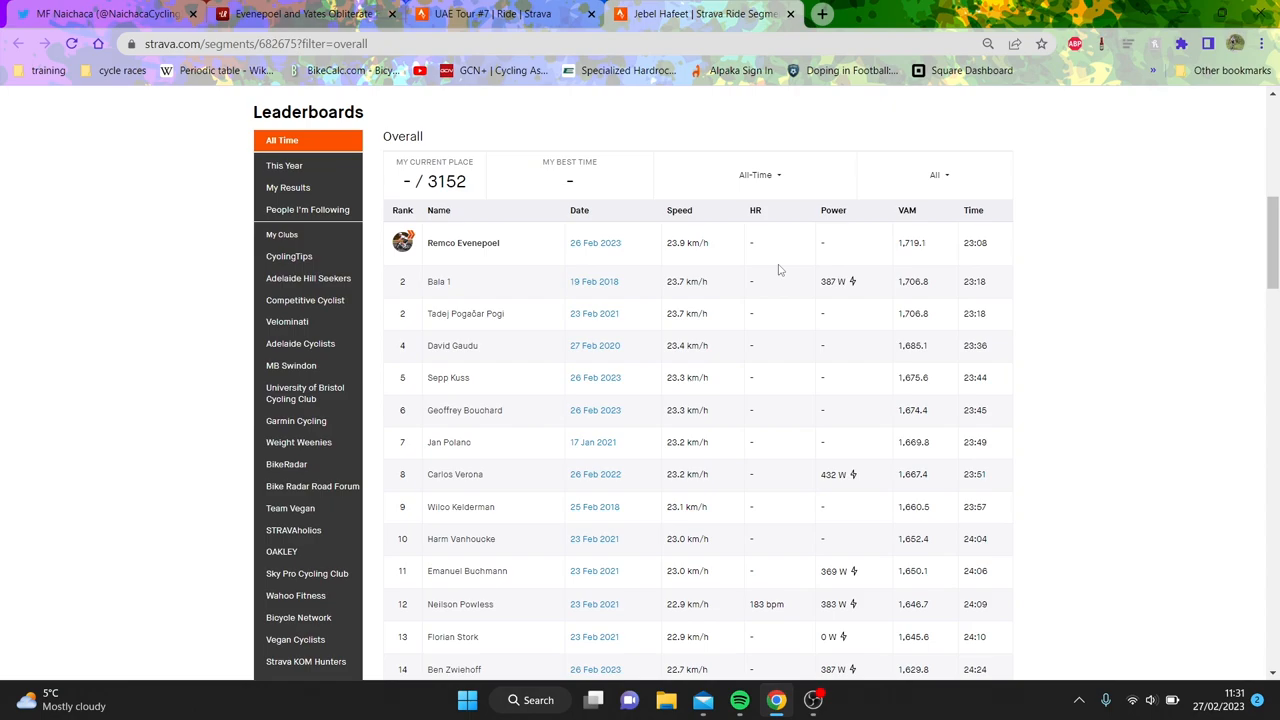
Step: Open Bala 1's KOM ride in a new tab and view its analysis focused on the Jebel Hafeet lap
right_click(594, 281)
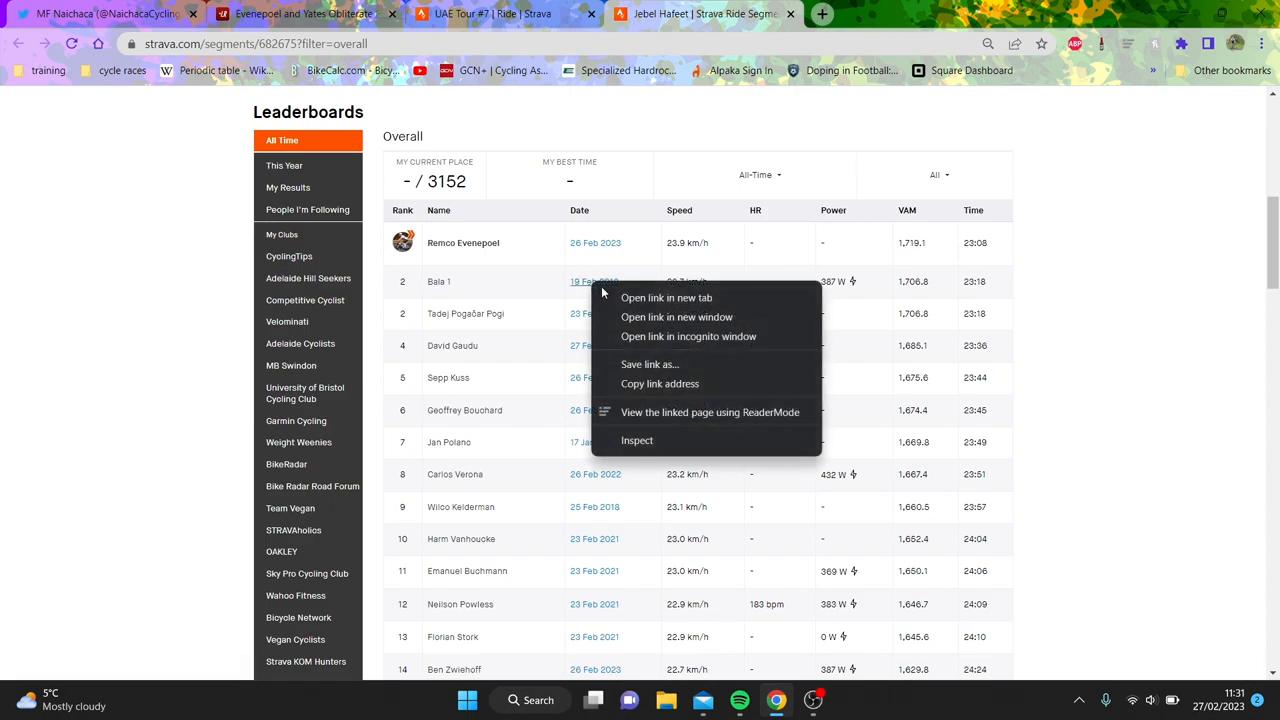
left_click(666, 297)
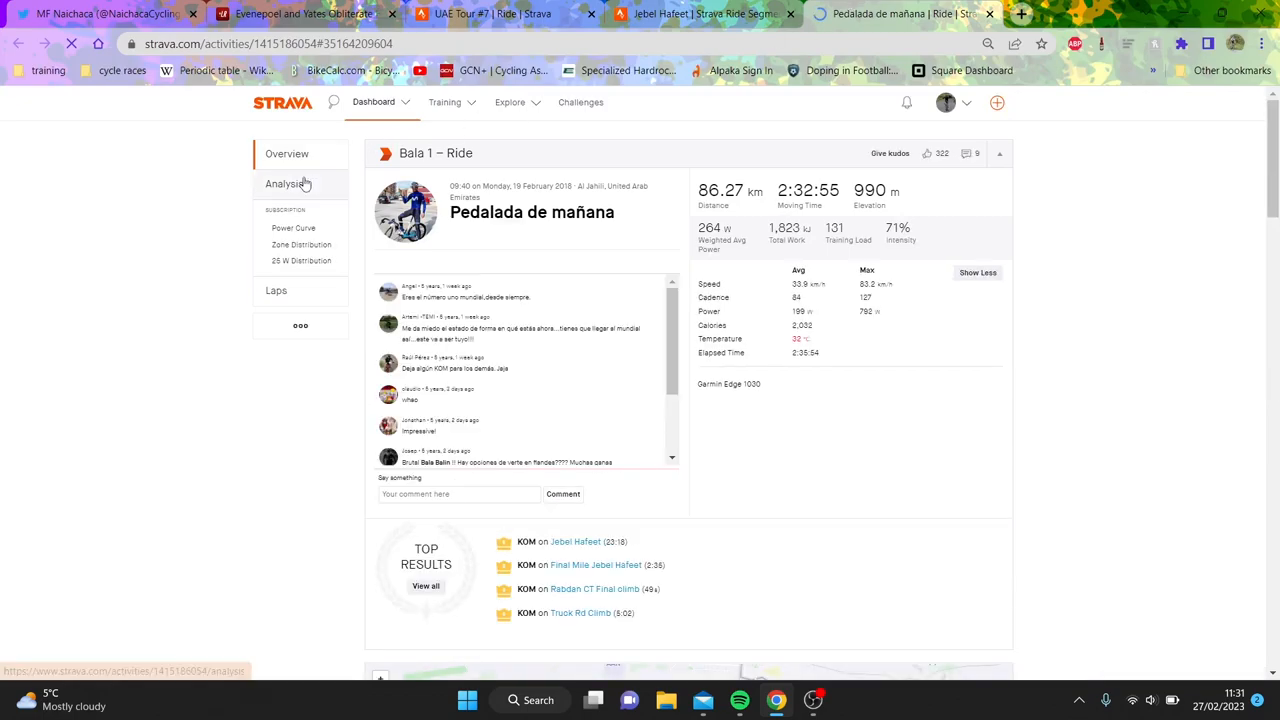
left_click(287, 184)
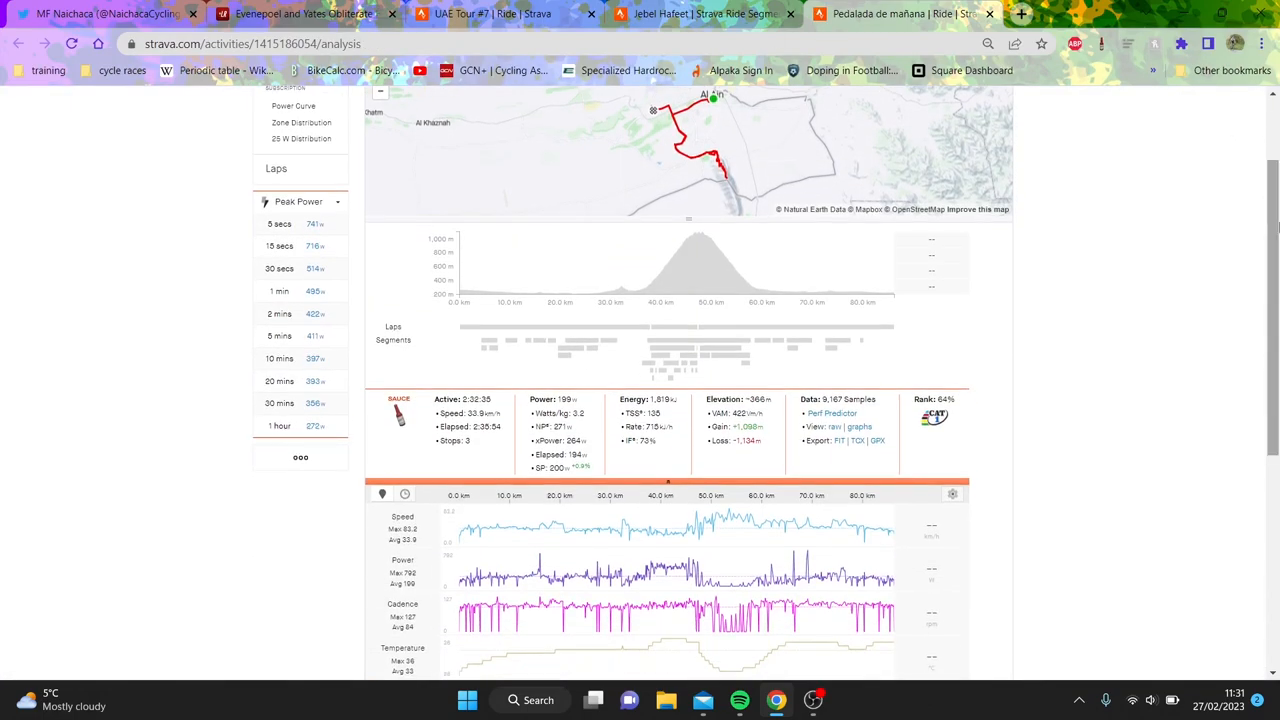
left_click(673, 327)
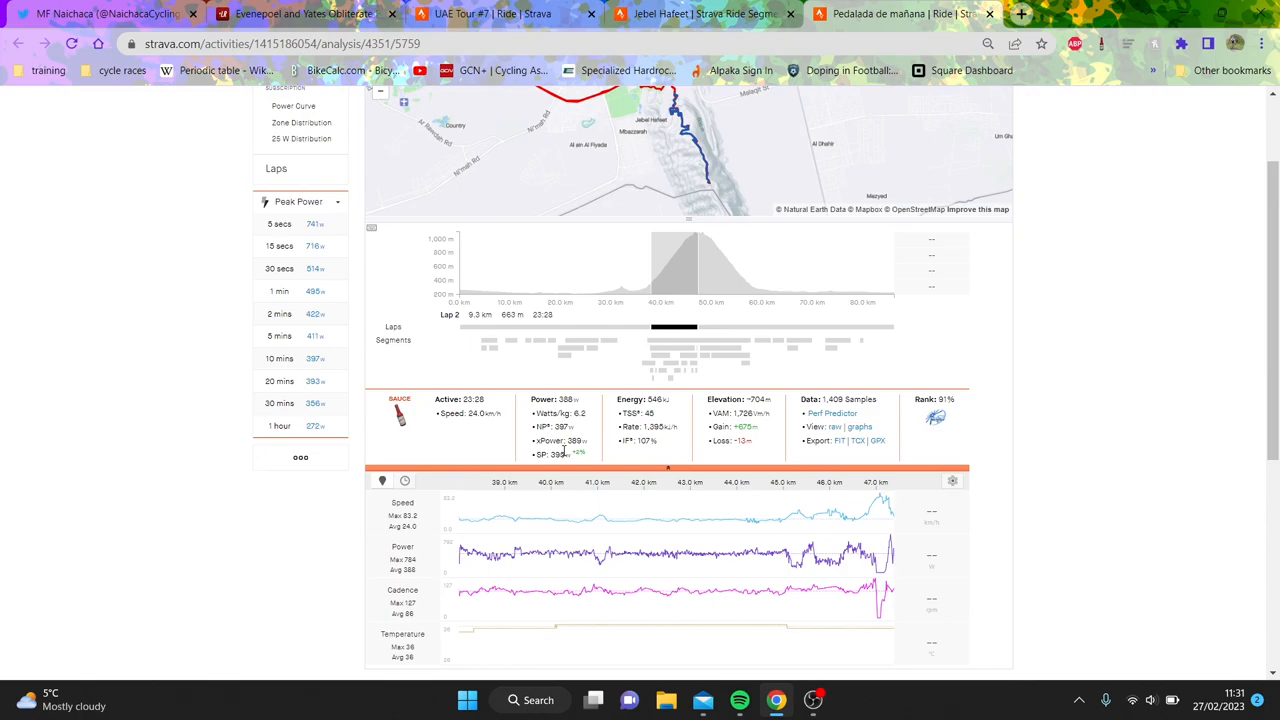
mouse_move(848, 575)
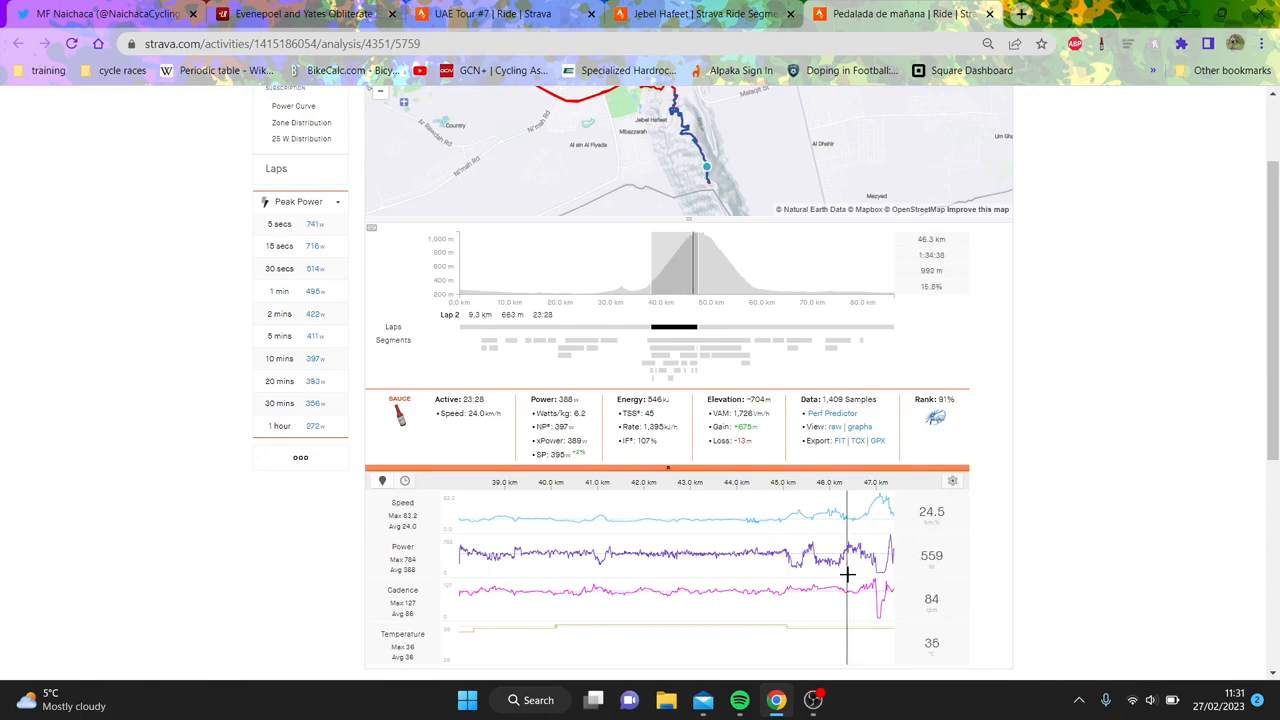
mouse_move(857, 571)
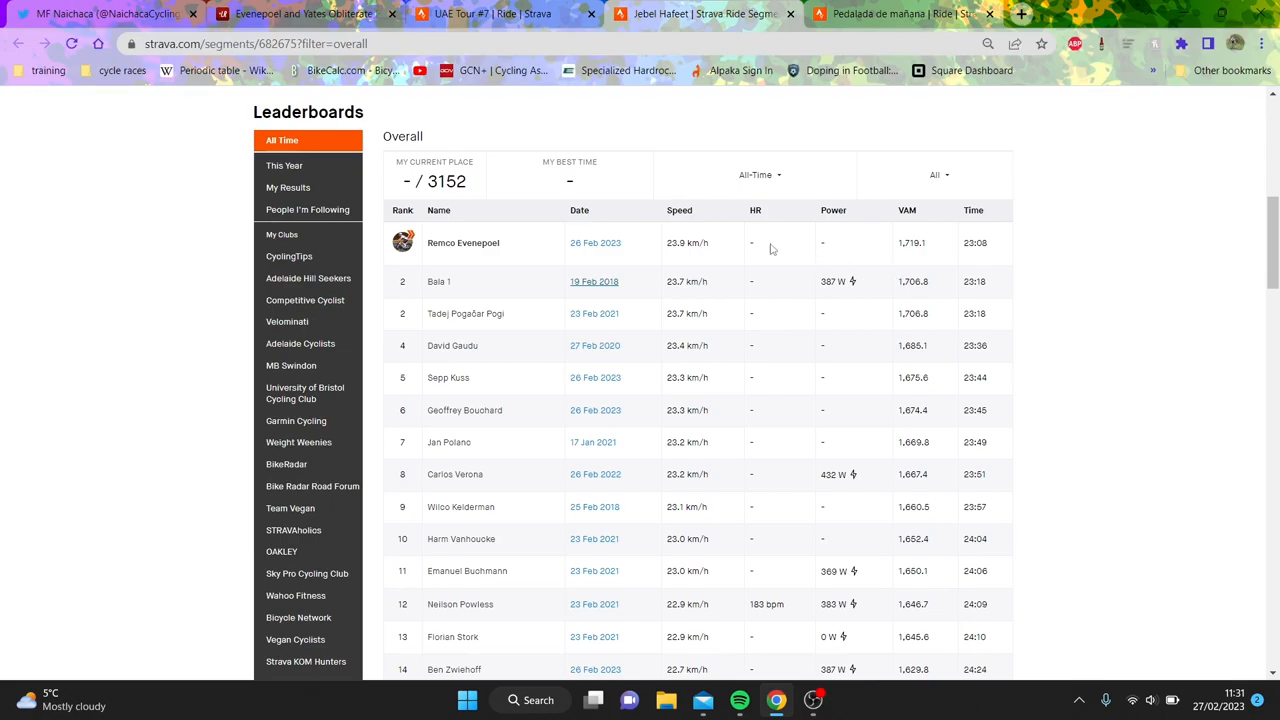
mouse_move(854, 271)
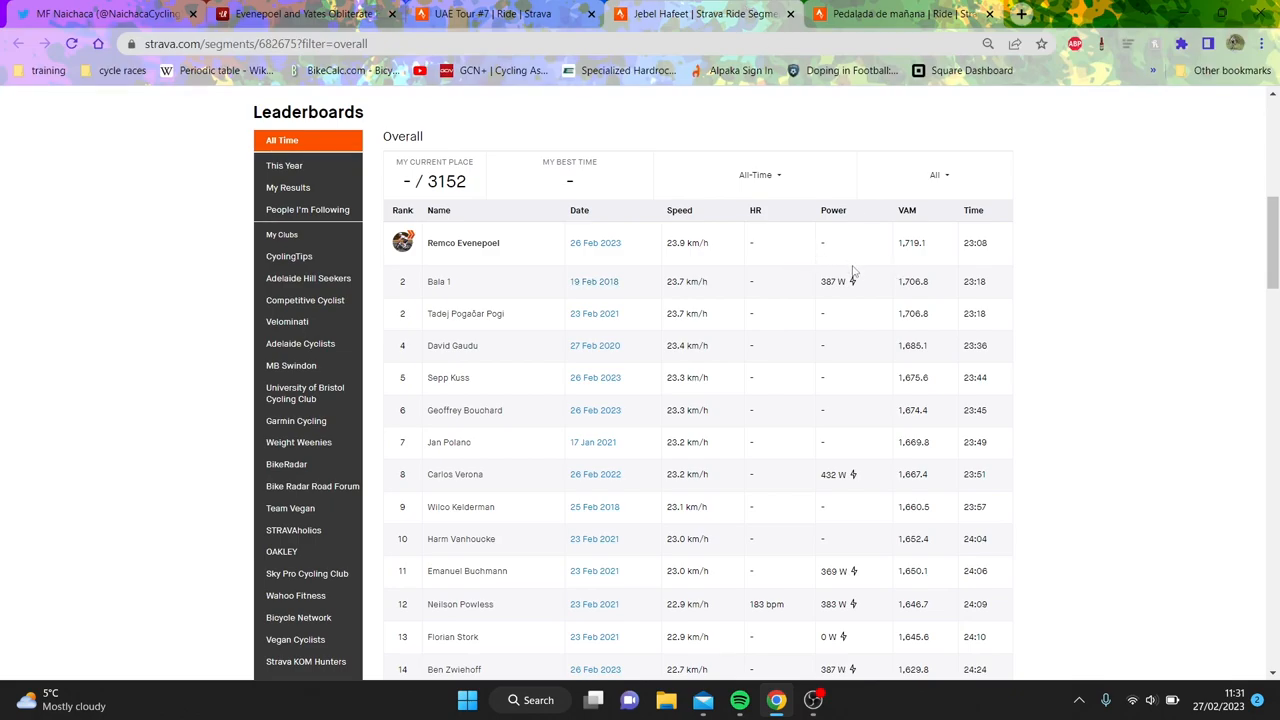
mouse_move(773, 358)
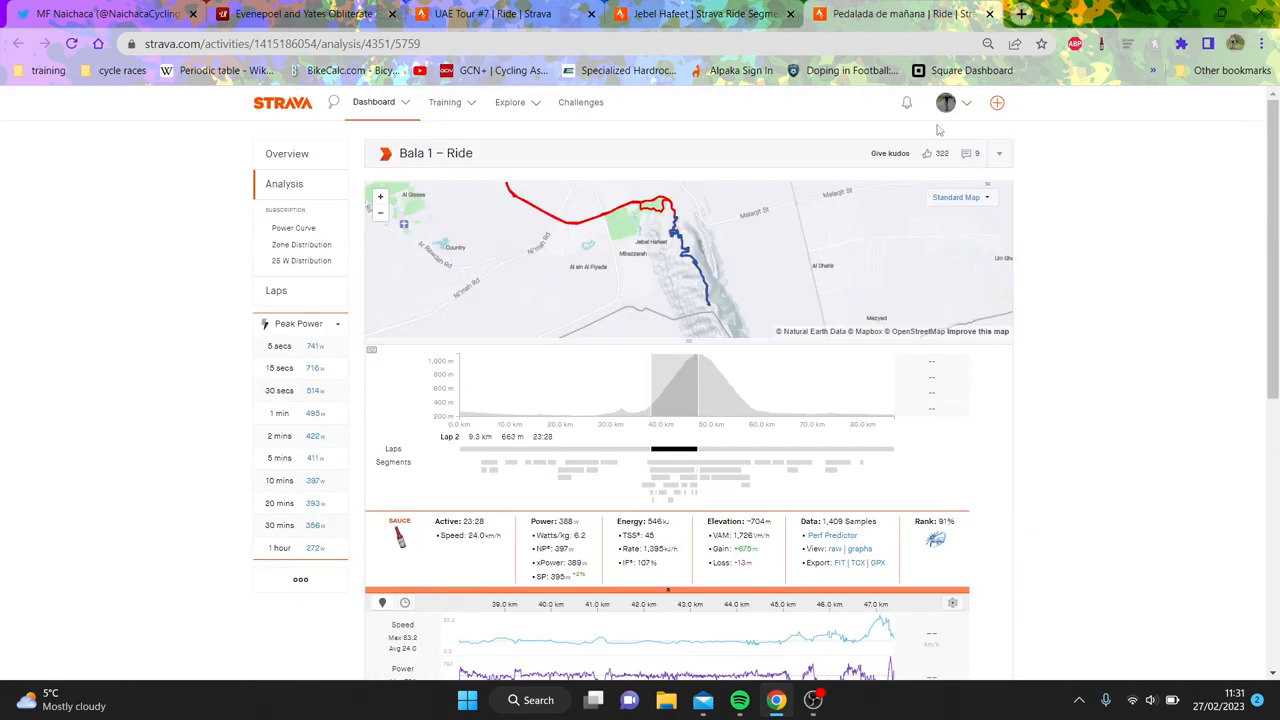
Step: Return from the power analysis to the ride overview and switch back to the segment tab
left_click(287, 153)
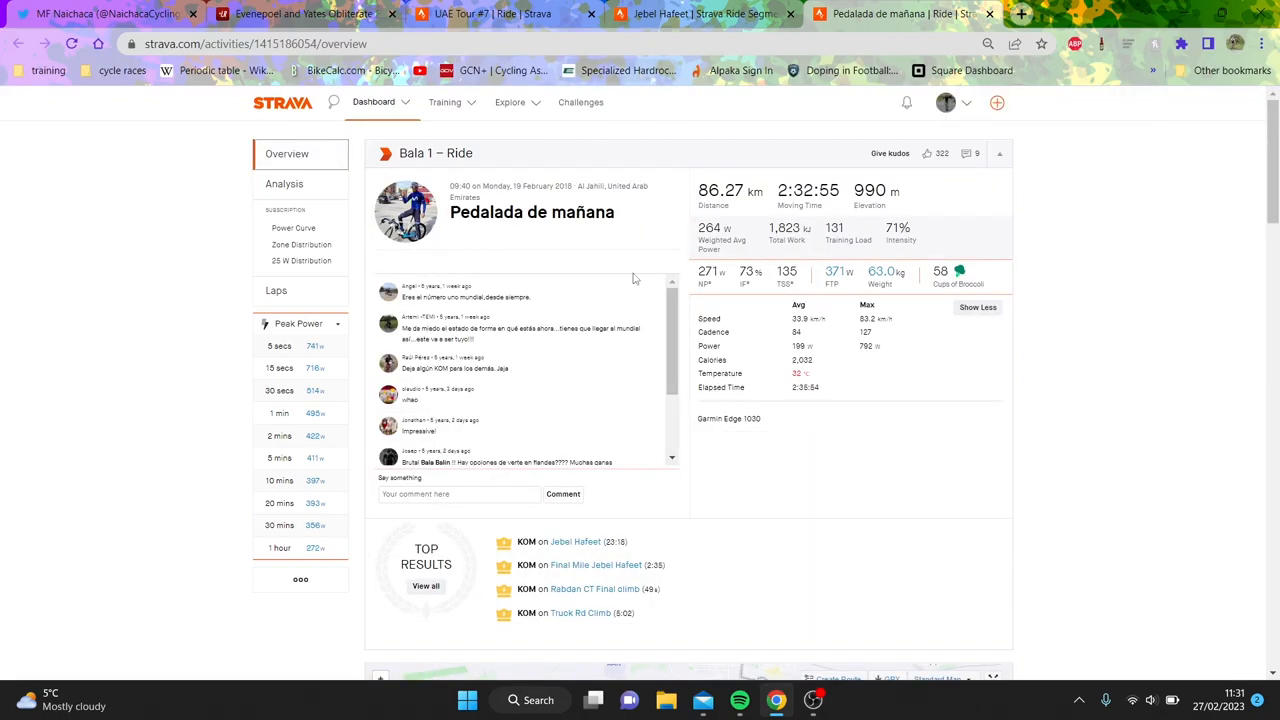
left_click(500, 13)
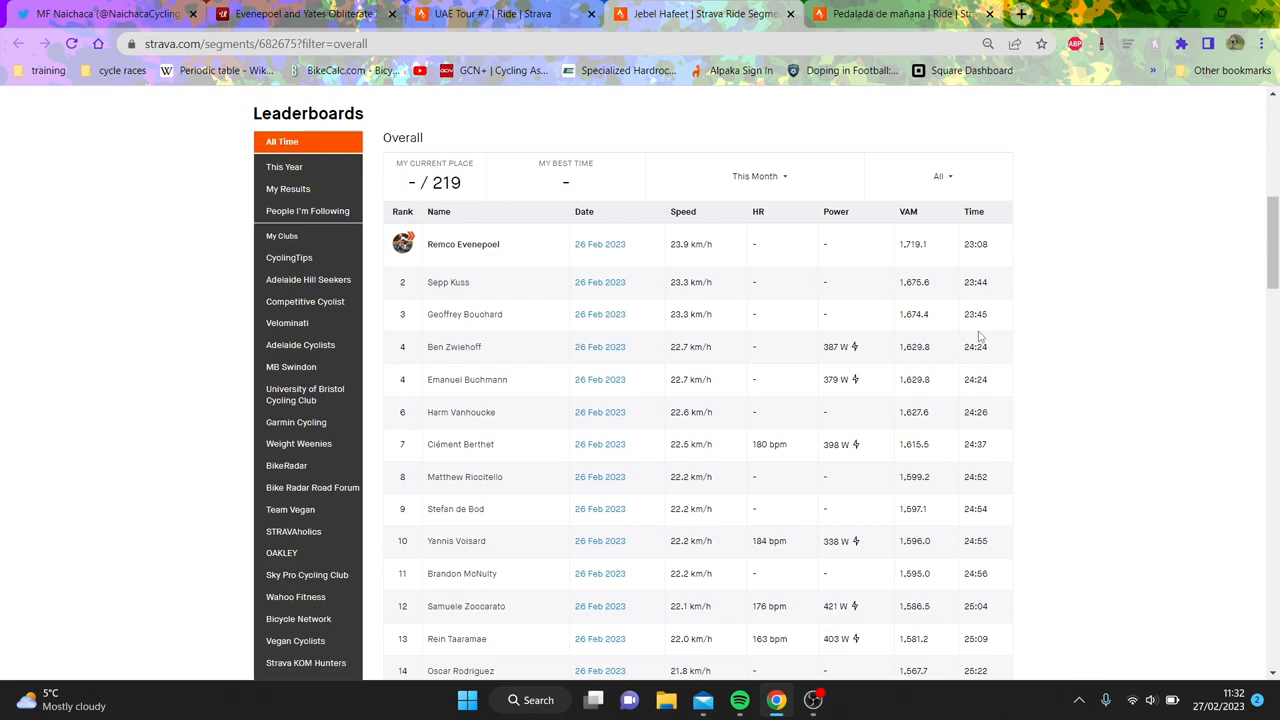
mouse_move(987, 248)
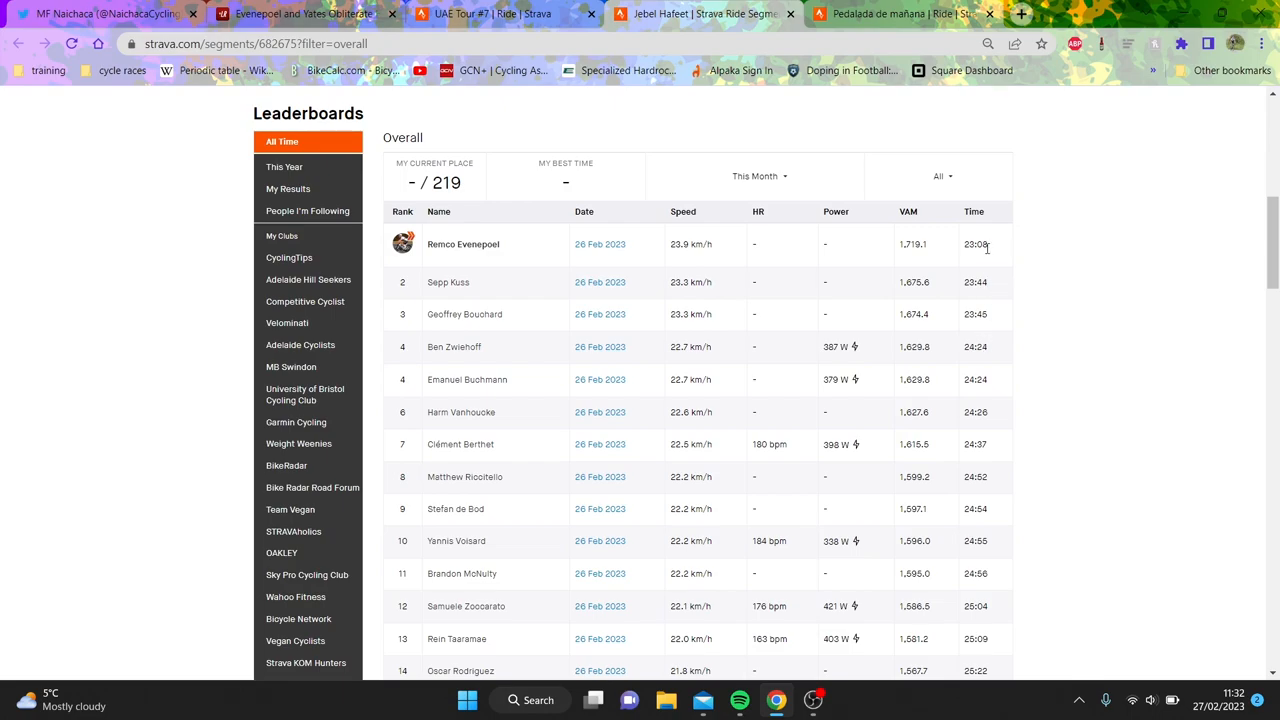
mouse_move(833, 394)
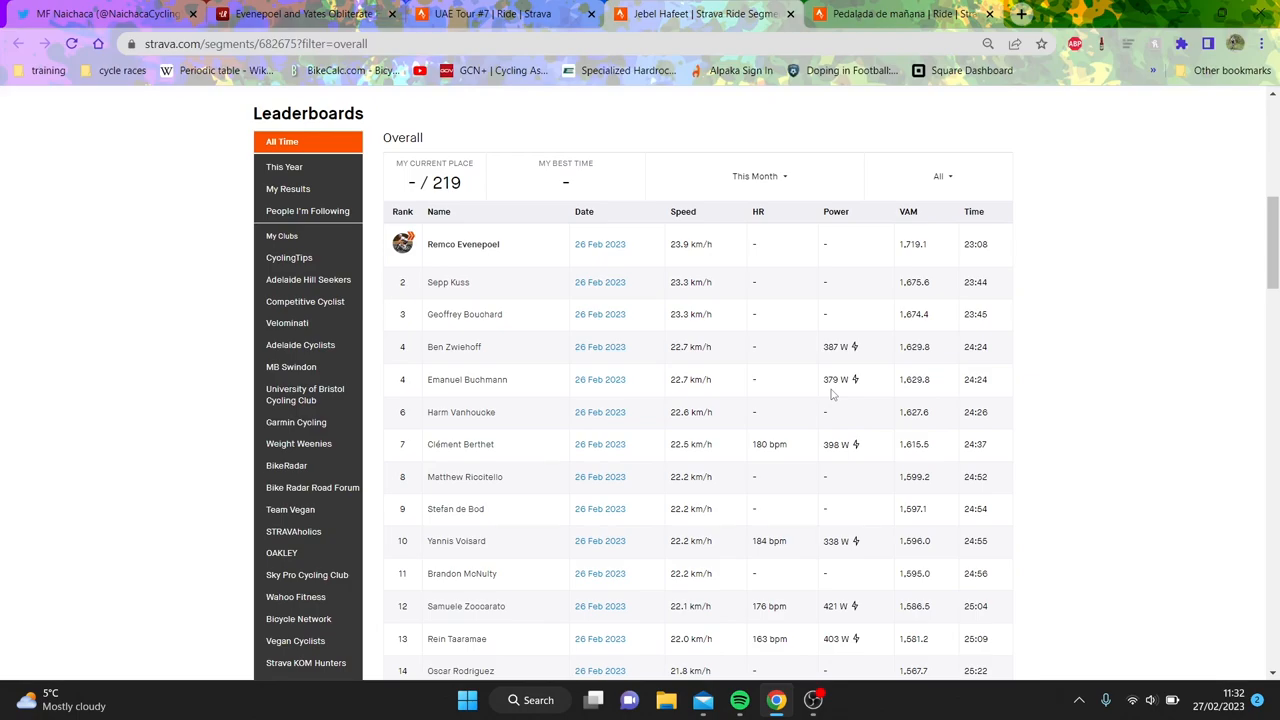
Step: Scroll to the All Time overall leaderboard with the 26 Feb 2023 times and power figures
scroll("down", 3)
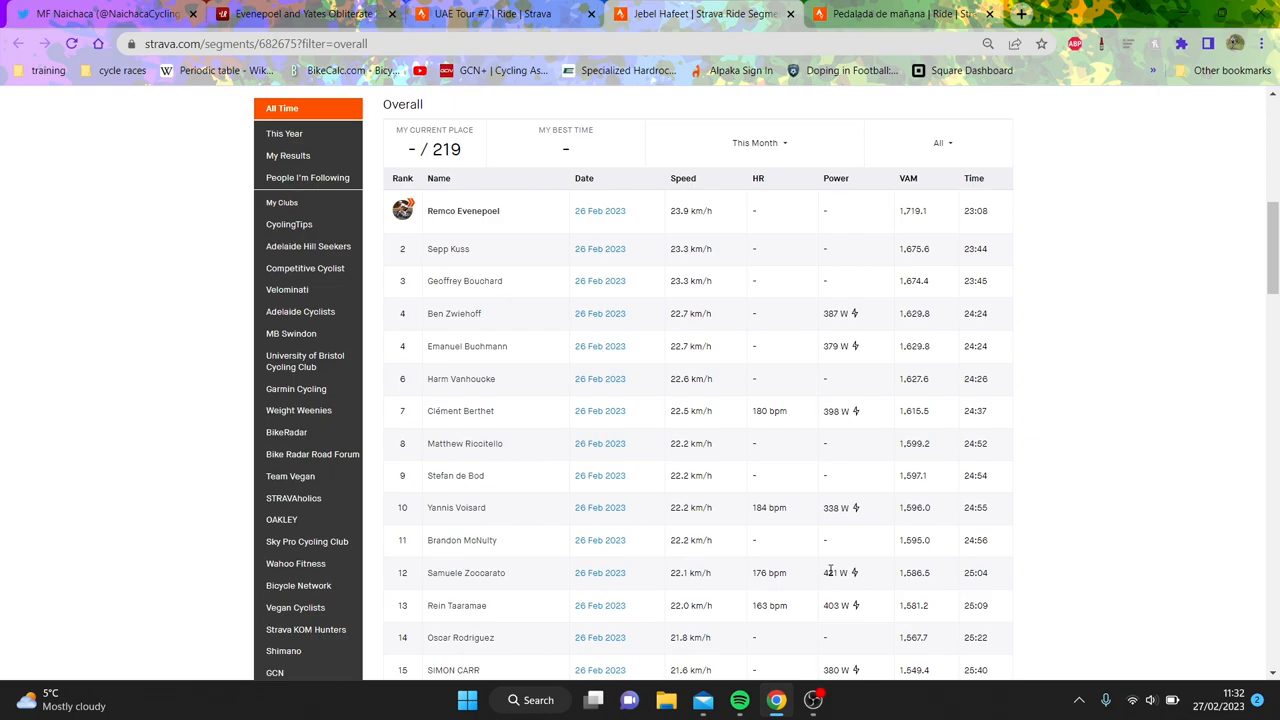
scroll("down", 3)
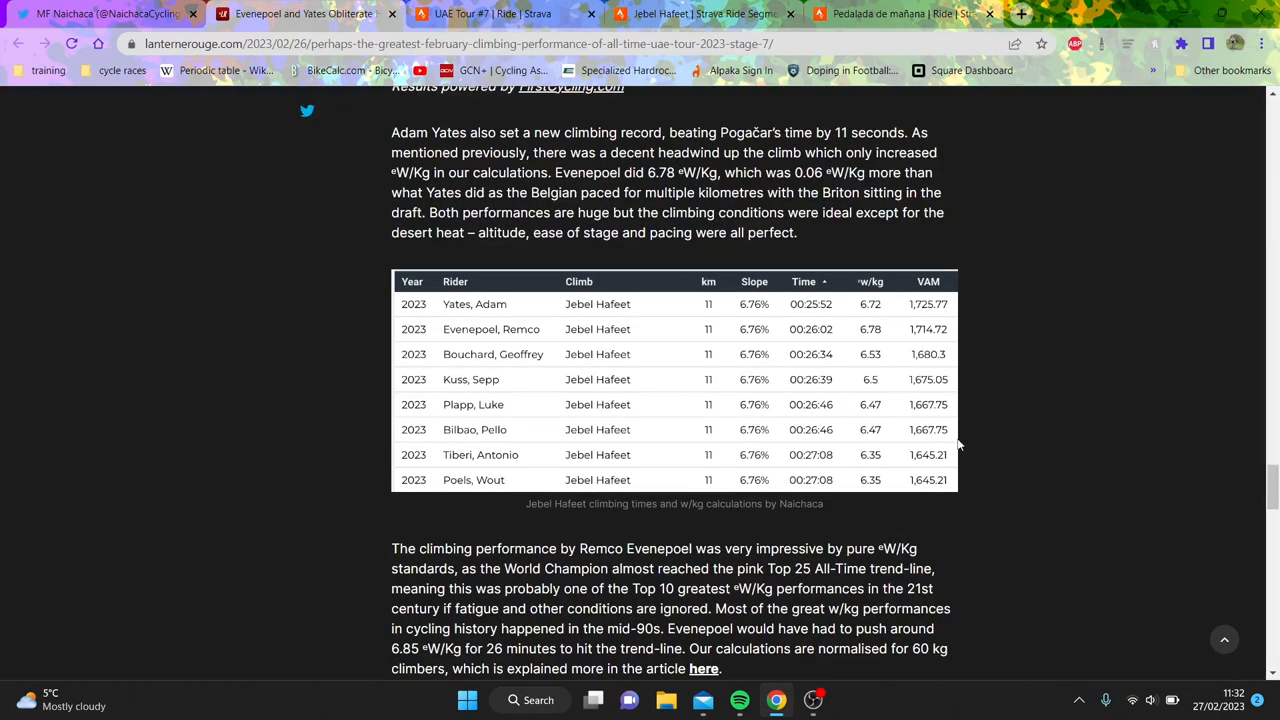
mouse_move(950, 226)
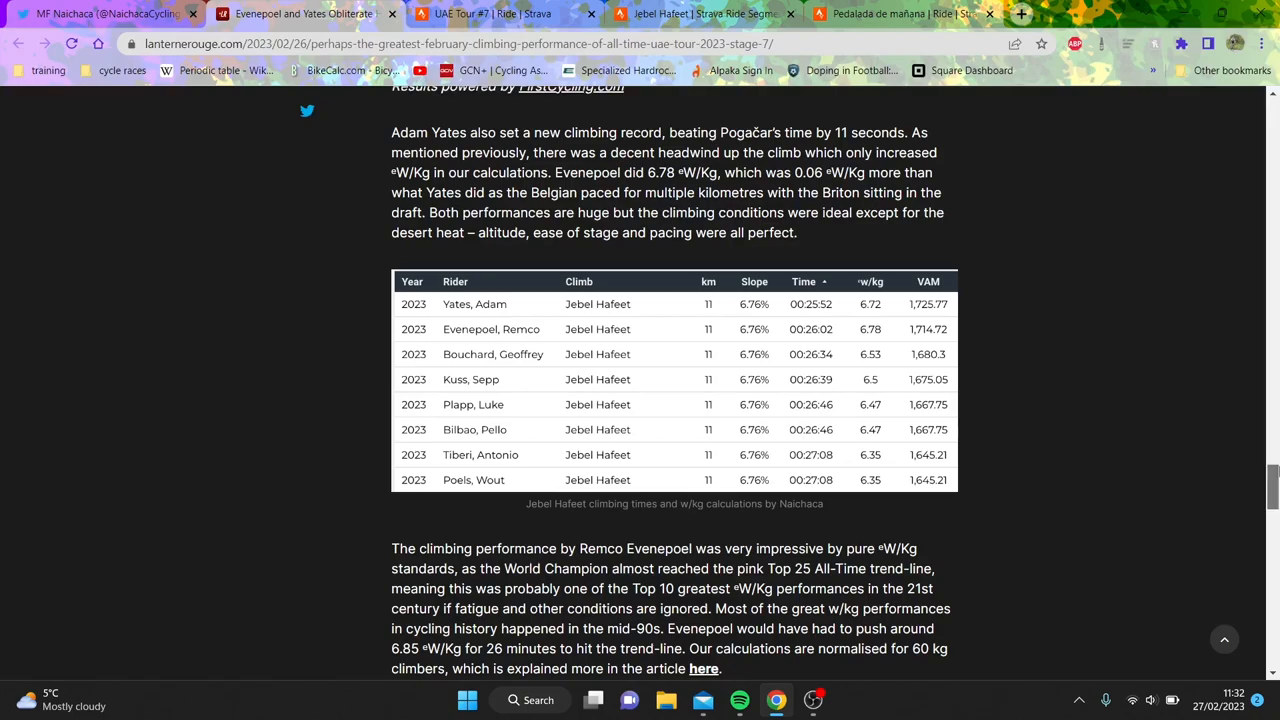
scroll("down", 3)
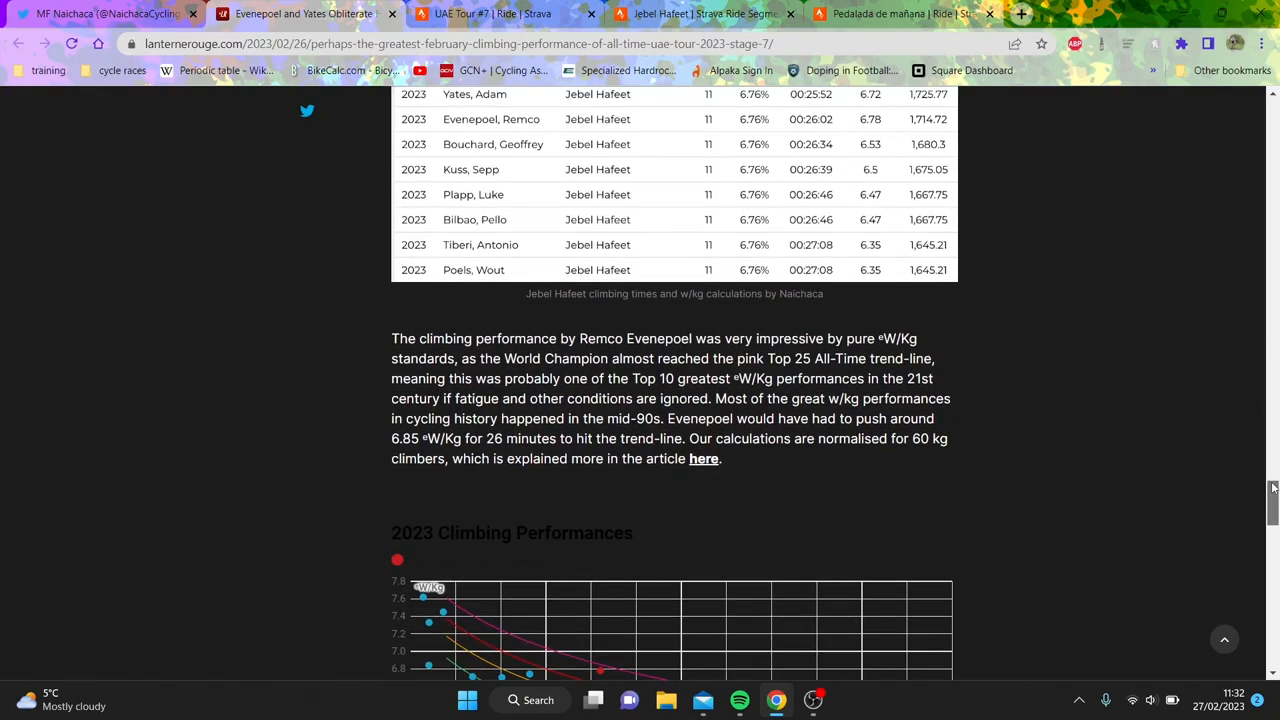
scroll("up", 3)
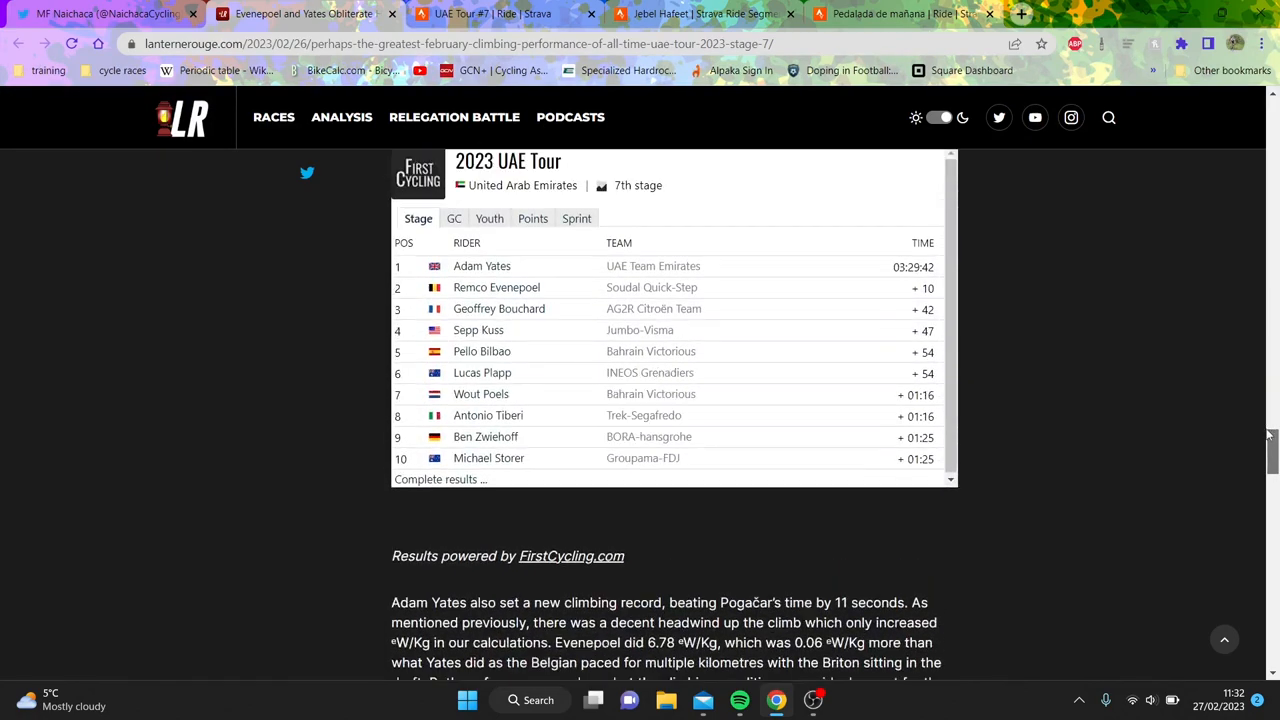
scroll("down", 3)
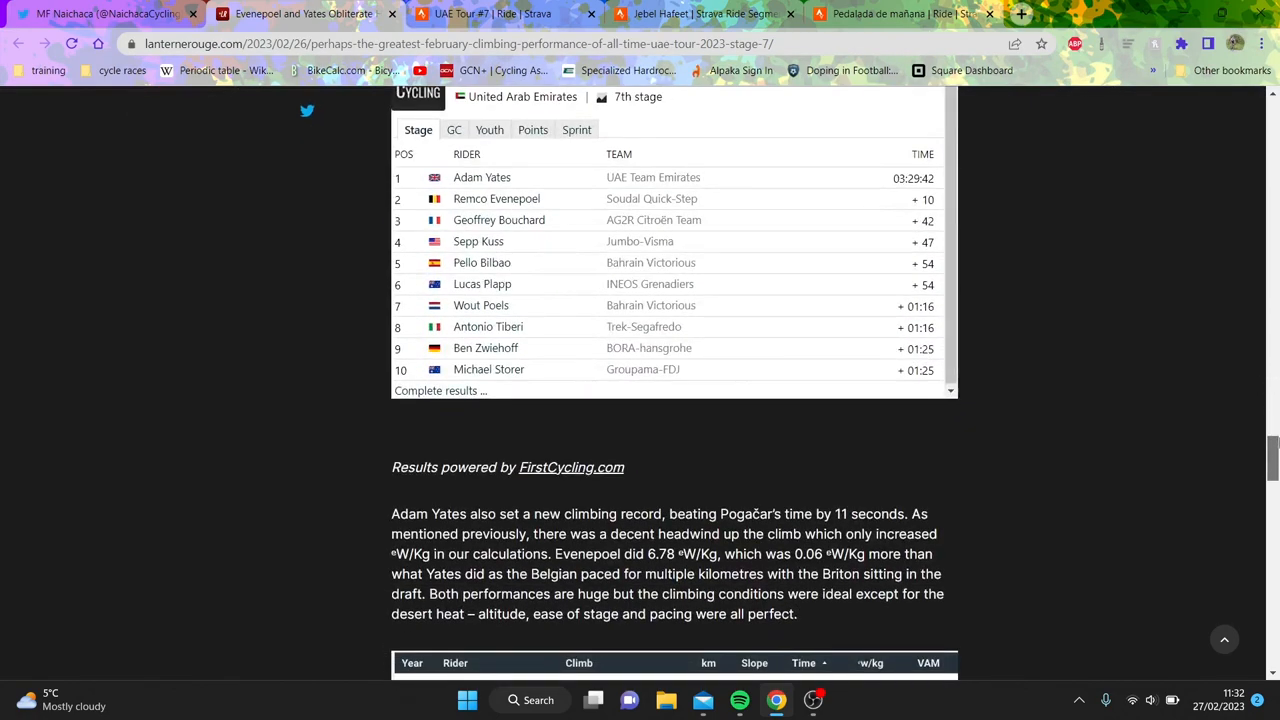
scroll("down", 3)
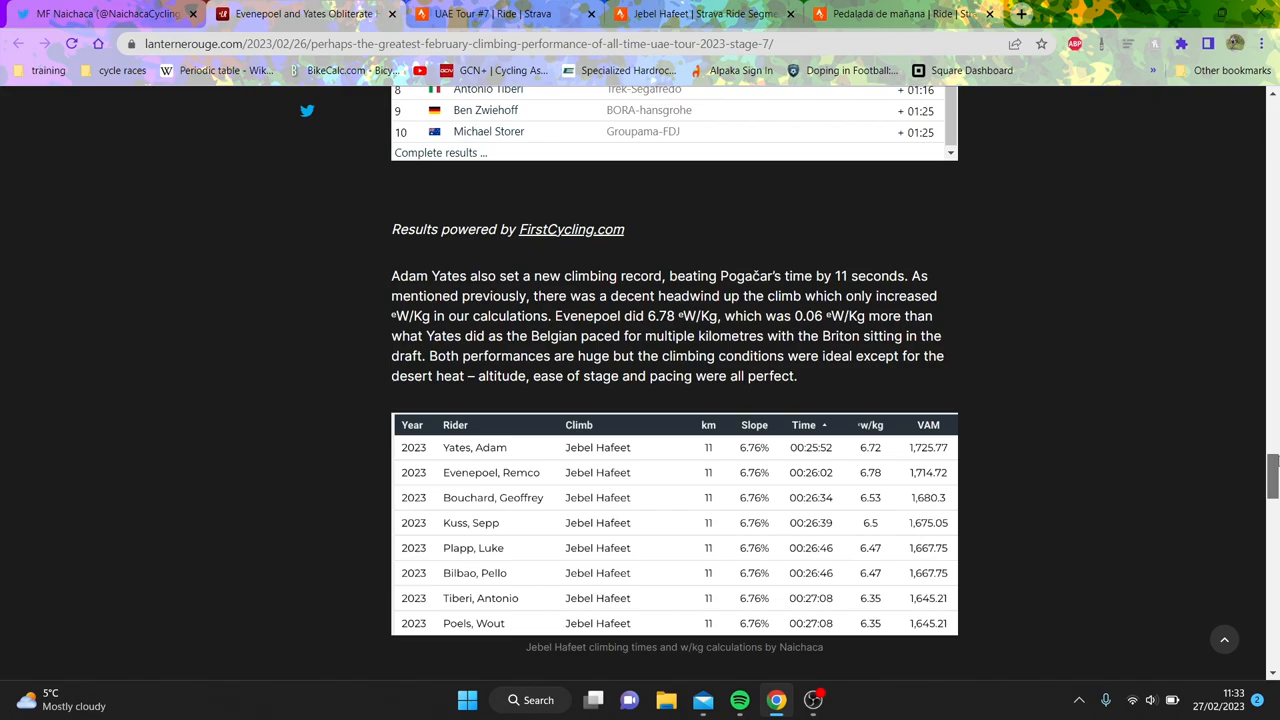
scroll("down", 3)
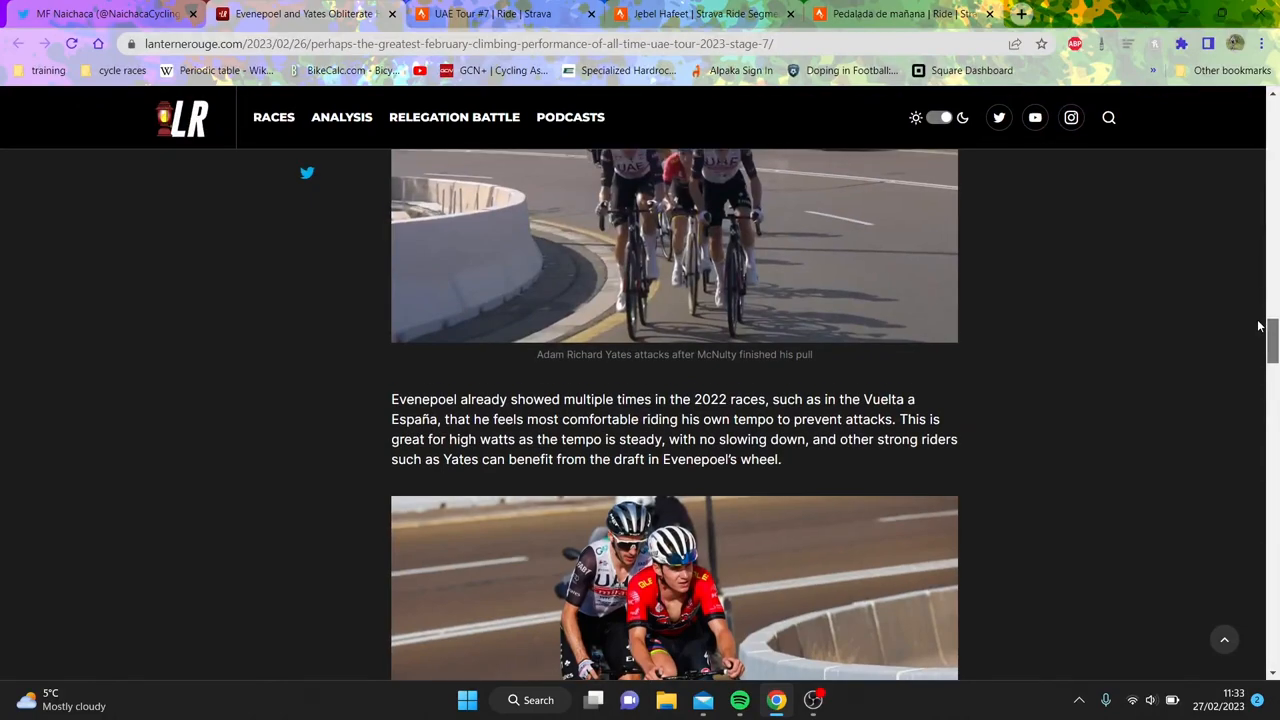
Step: Scroll down past the climb profiles and results widget to the Jebel Hafeet w/kg table
scroll("down", 3)
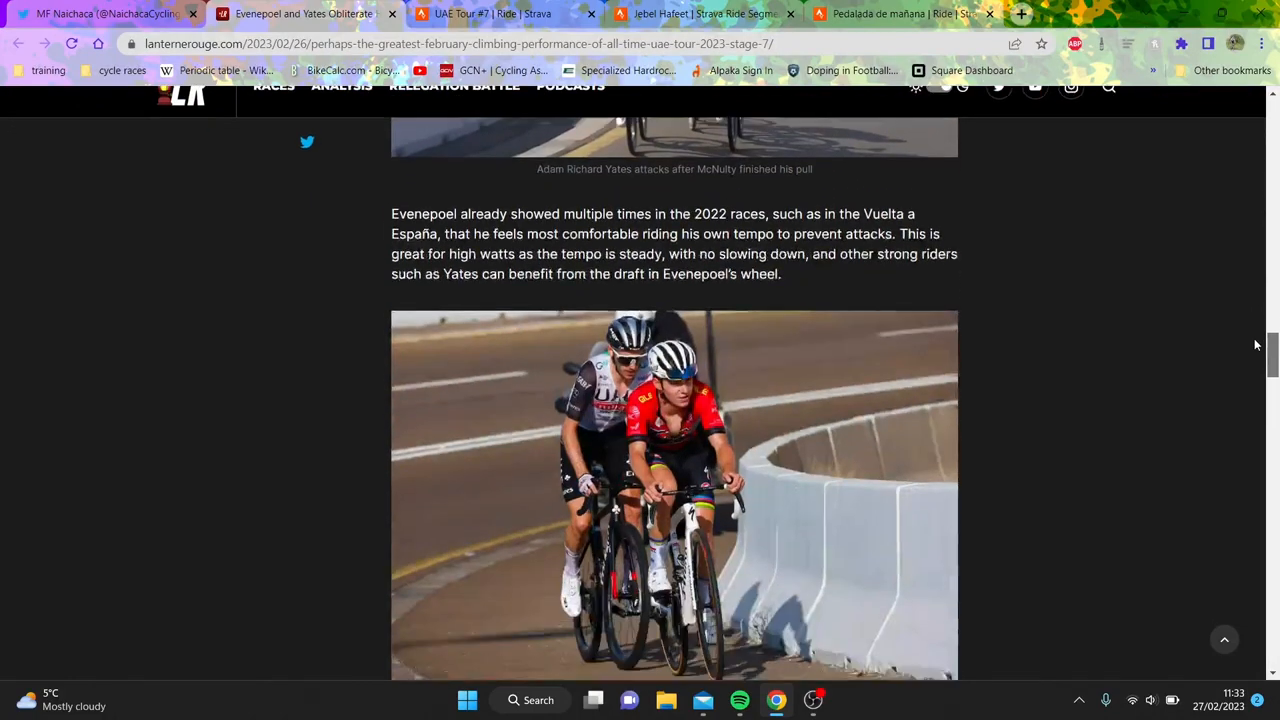
scroll("down", 3)
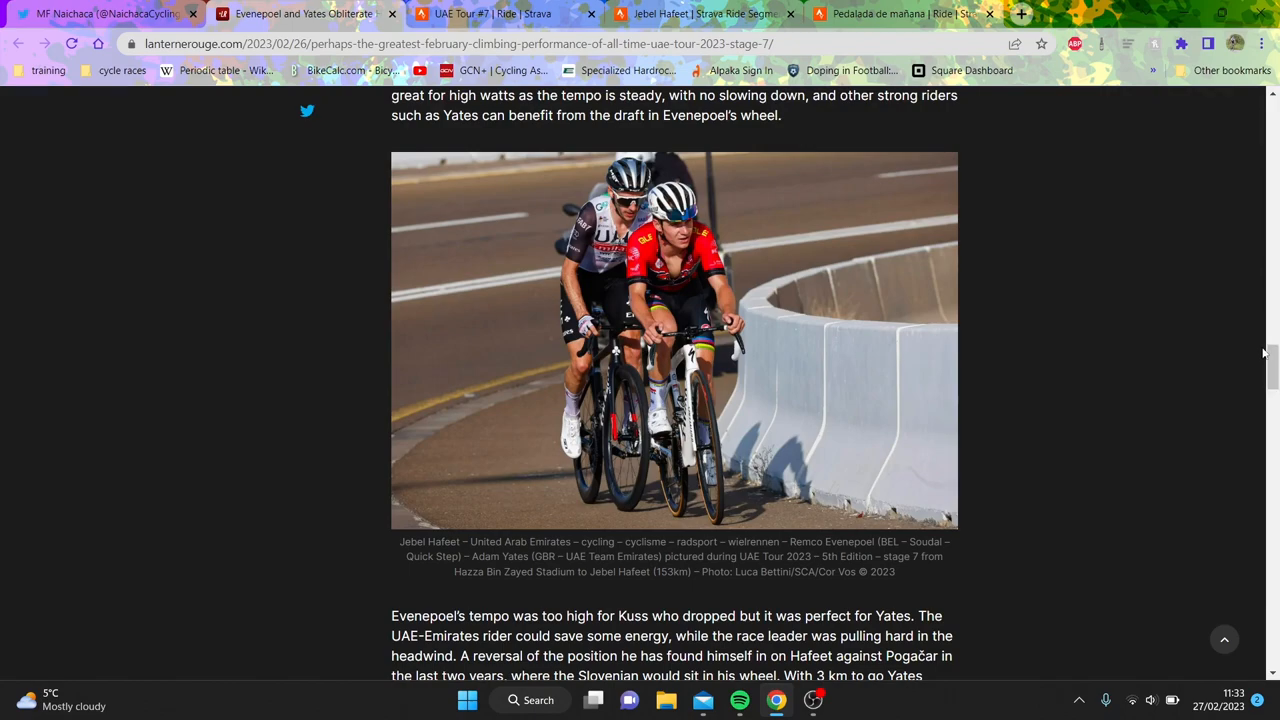
scroll("down", 3)
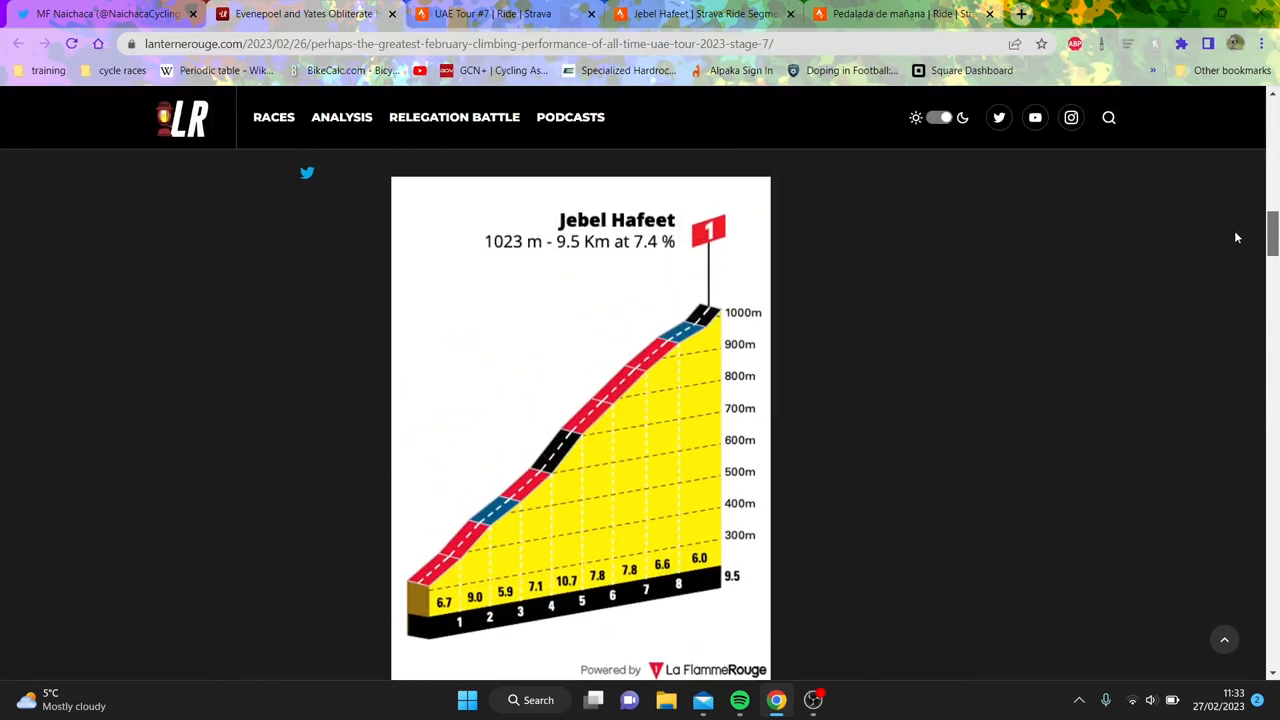
scroll("down", 3)
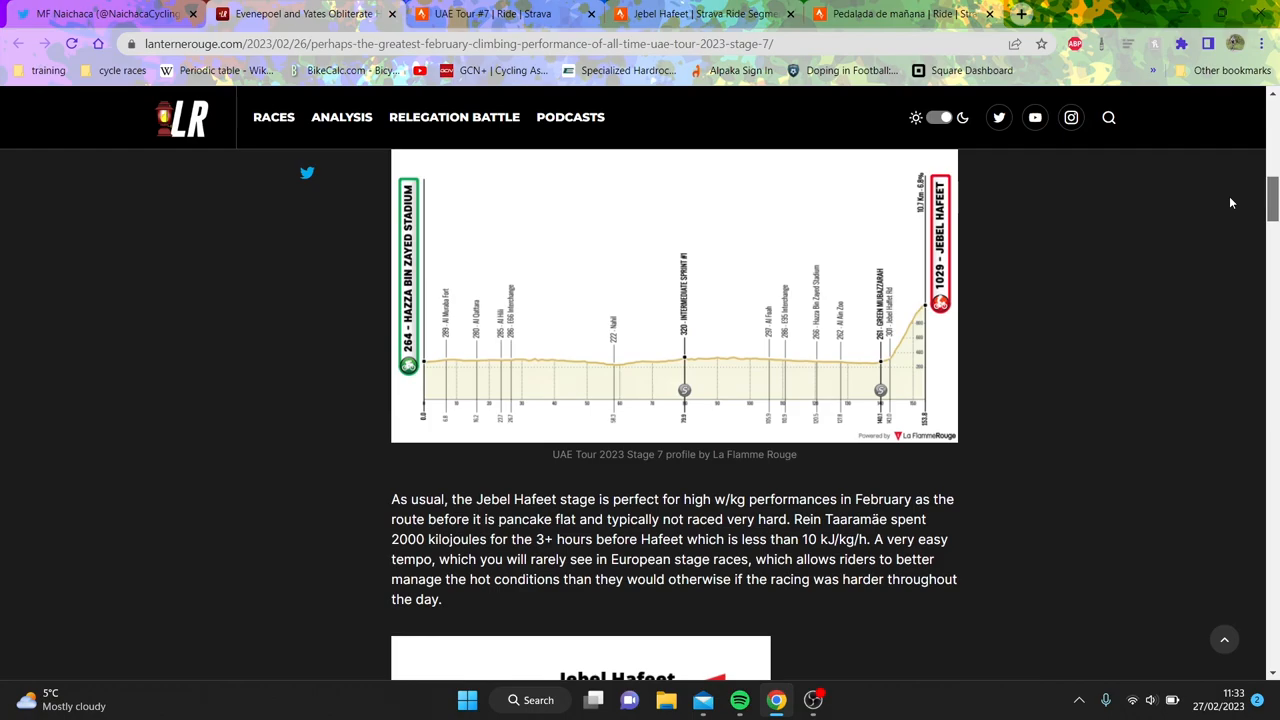
scroll("down", 3)
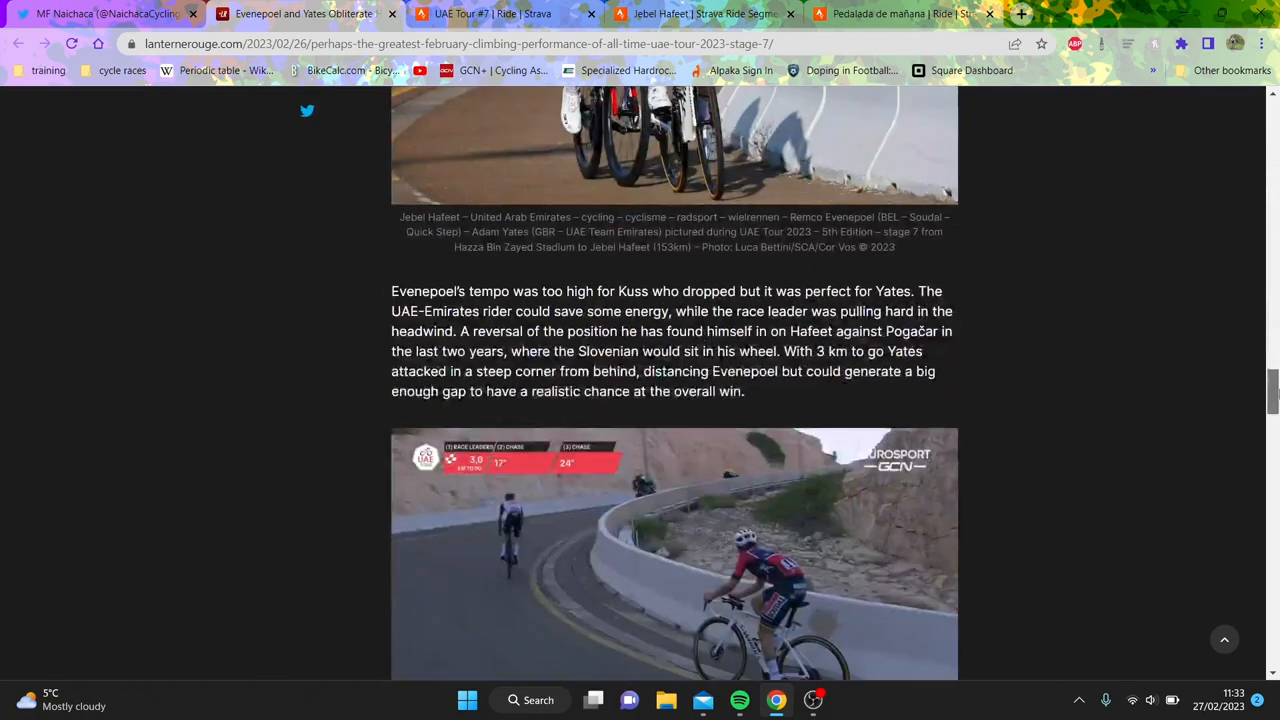
scroll("down", 3)
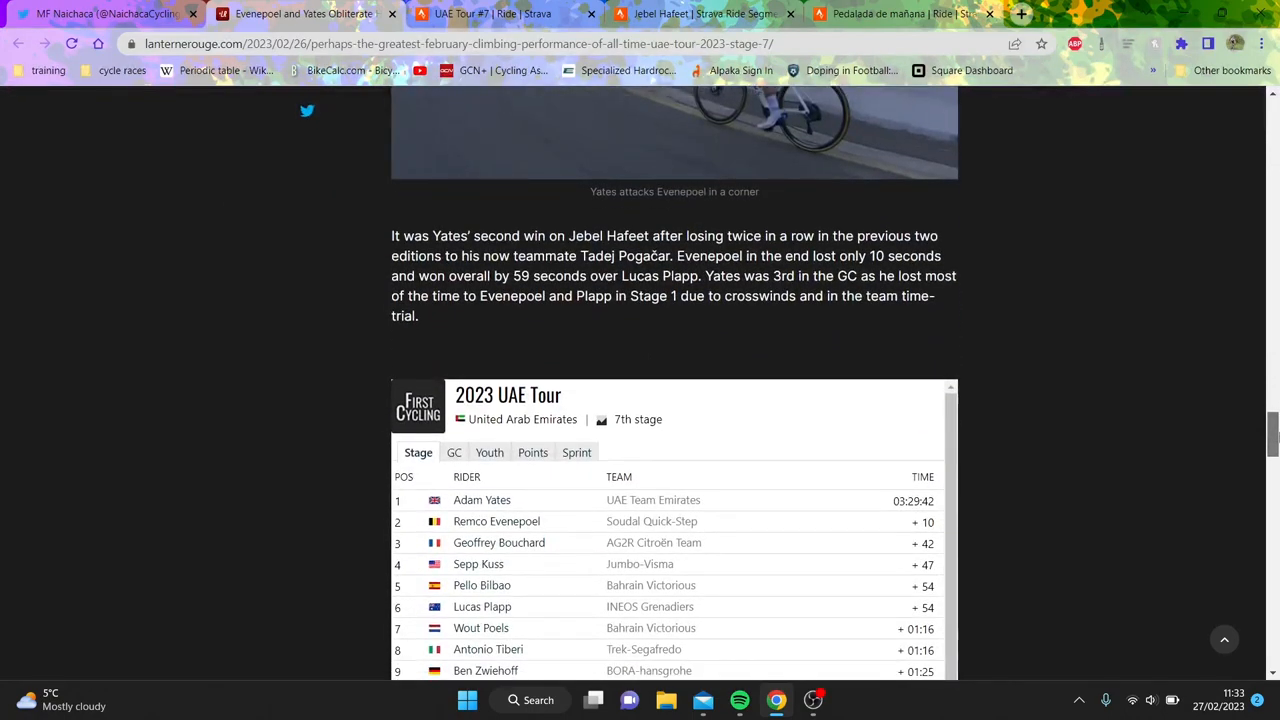
scroll("down", 3)
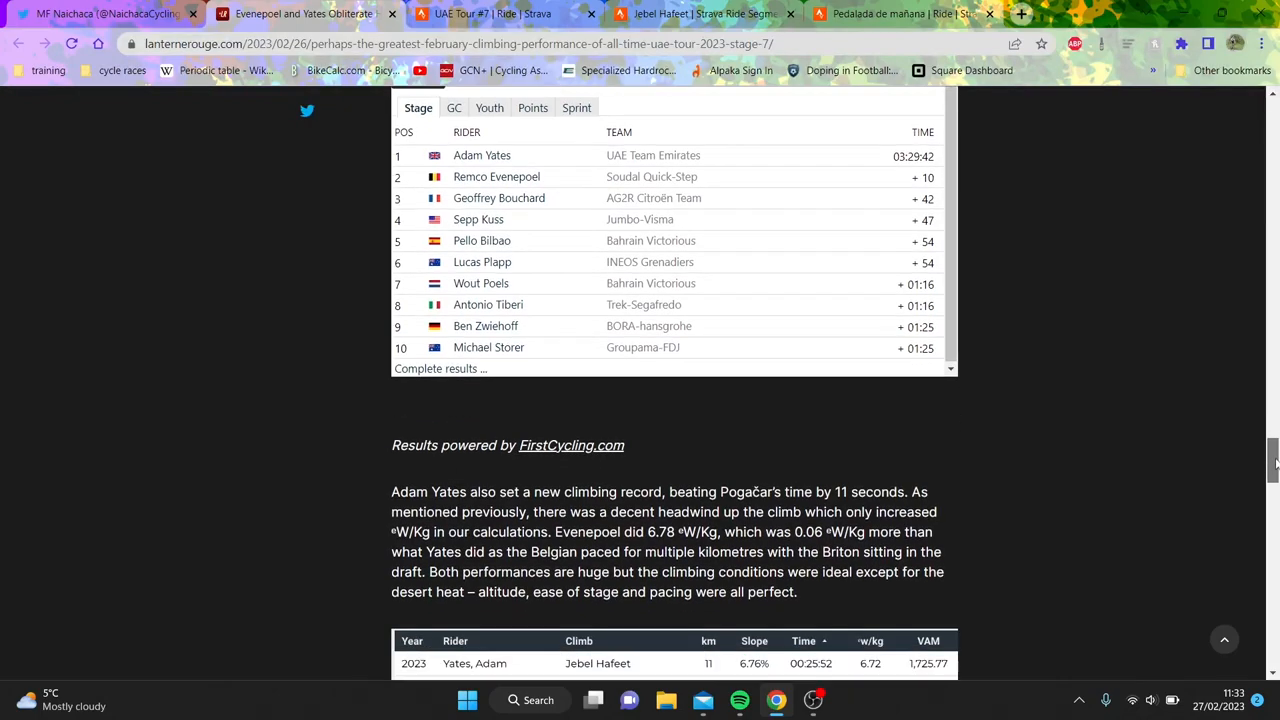
scroll("down", 3)
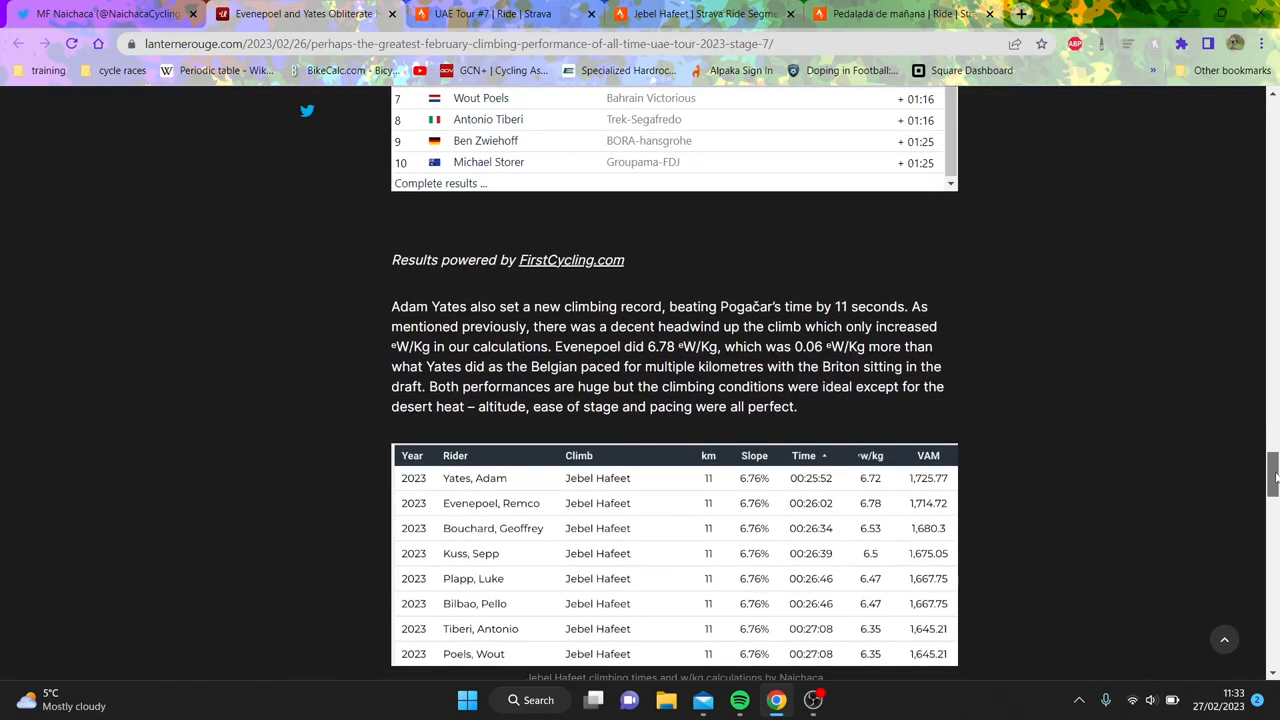
scroll("down", 3)
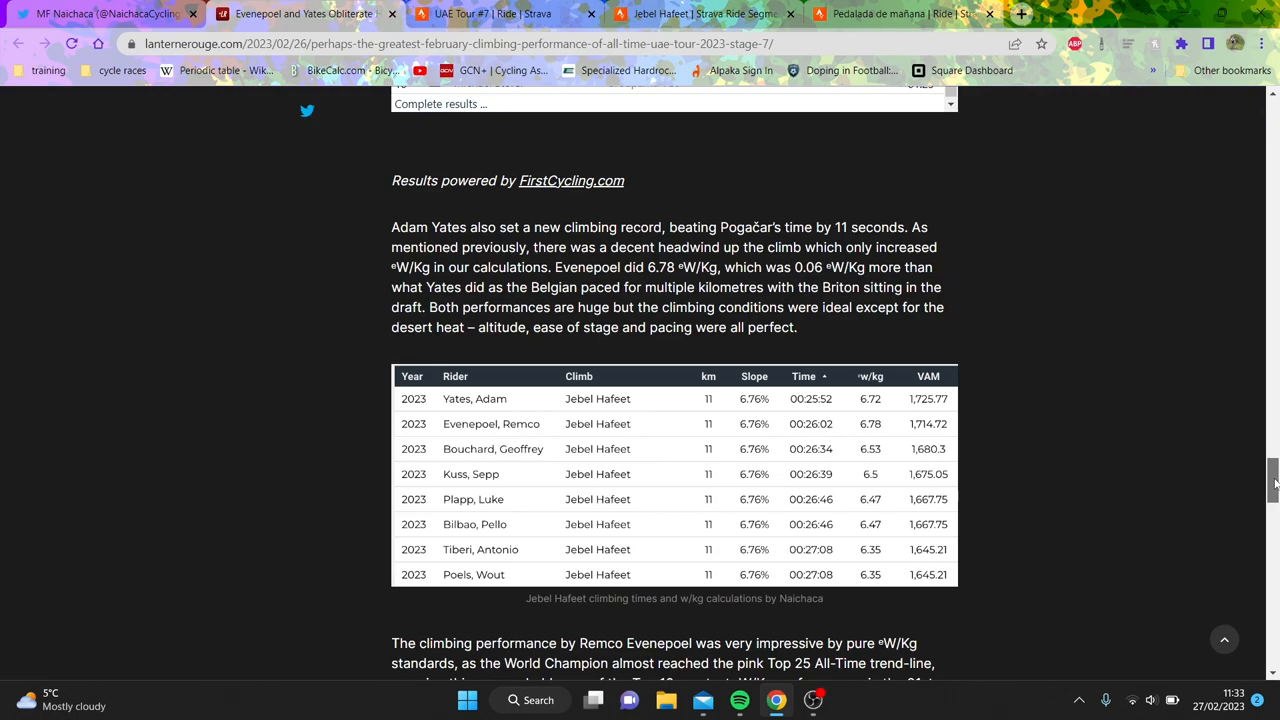
mouse_move(1166, 452)
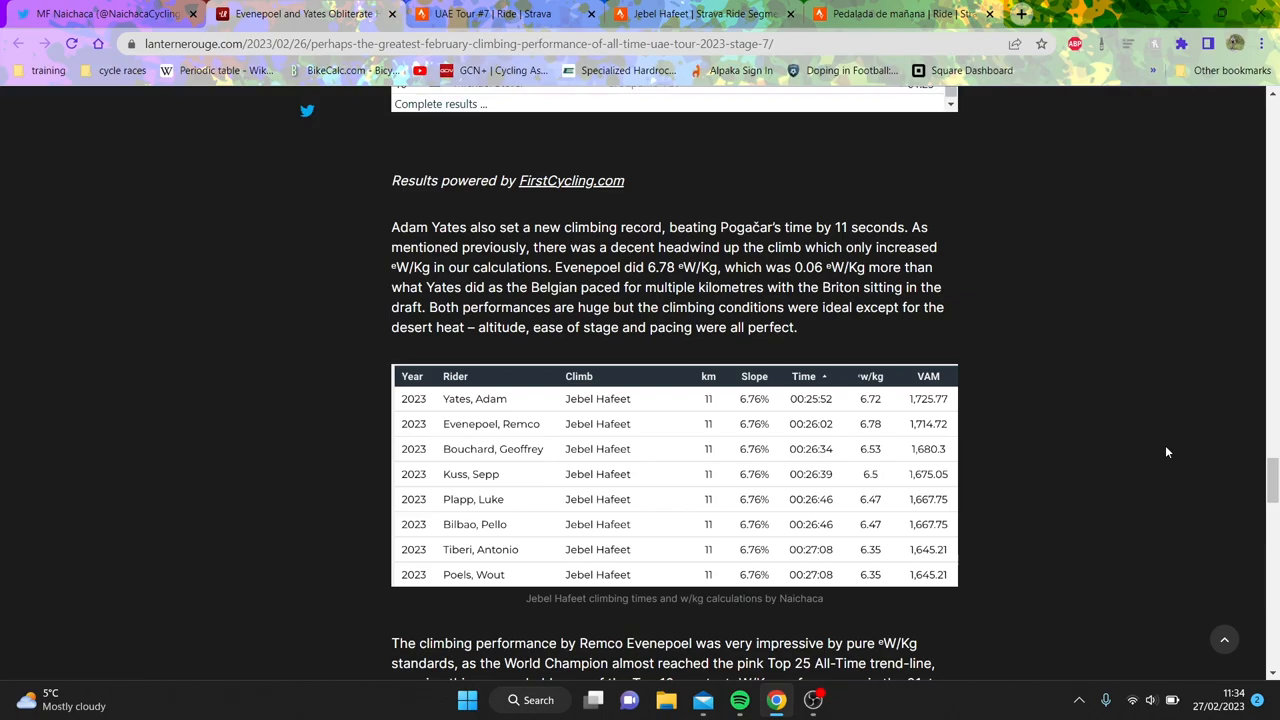
mouse_move(1147, 467)
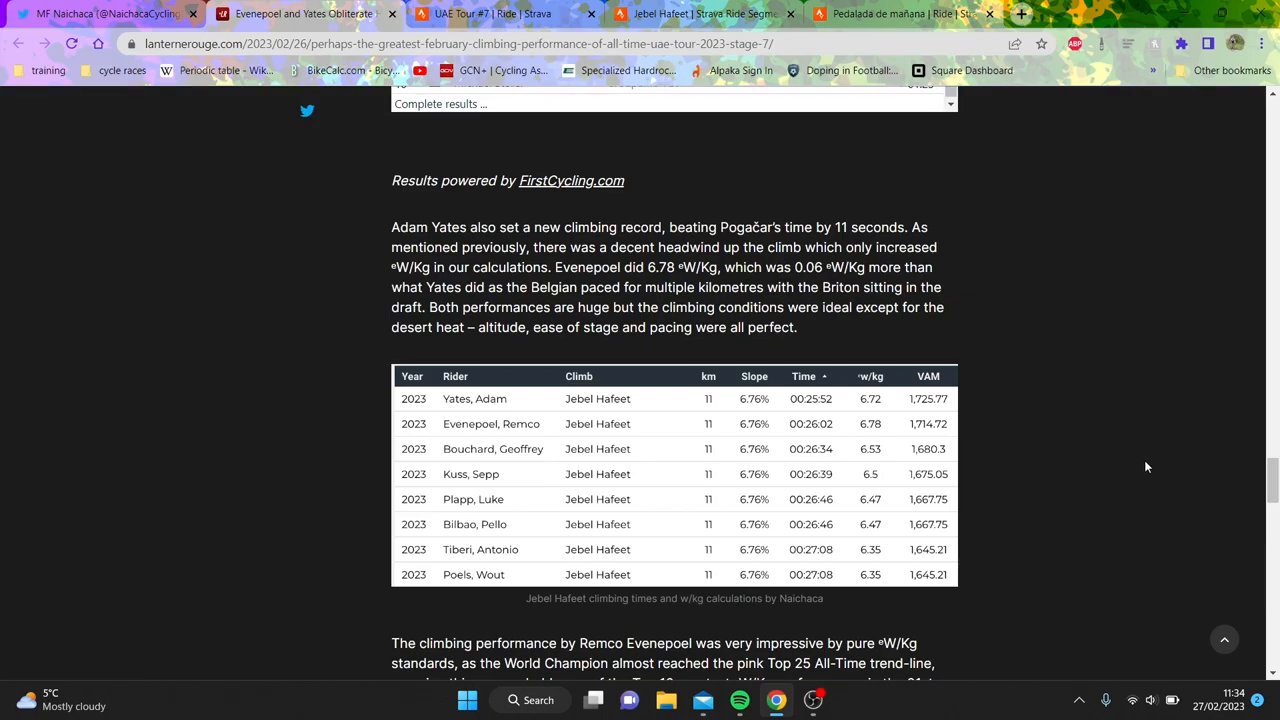
mouse_move(1046, 594)
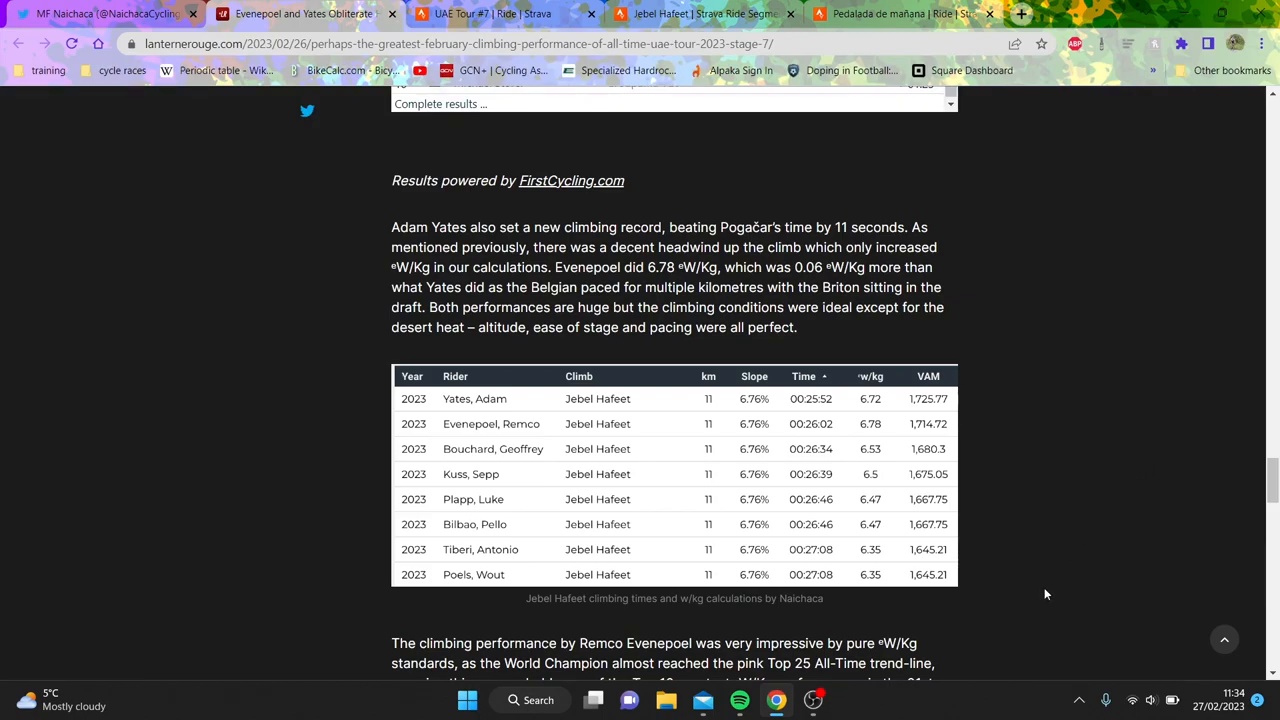